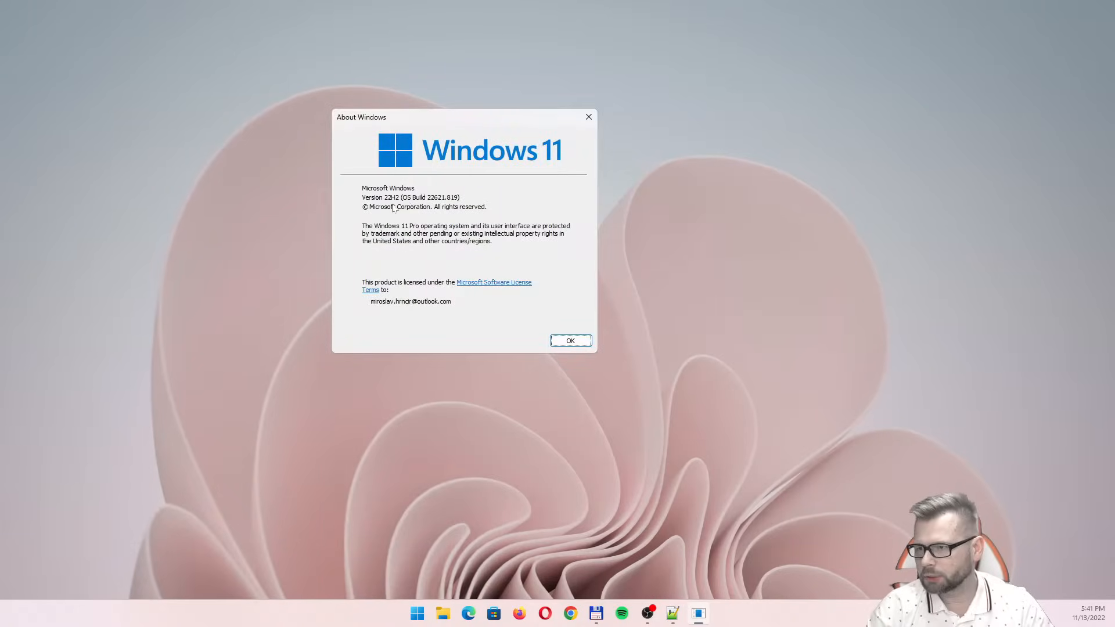
pyautogui.moveTo(594, 246)
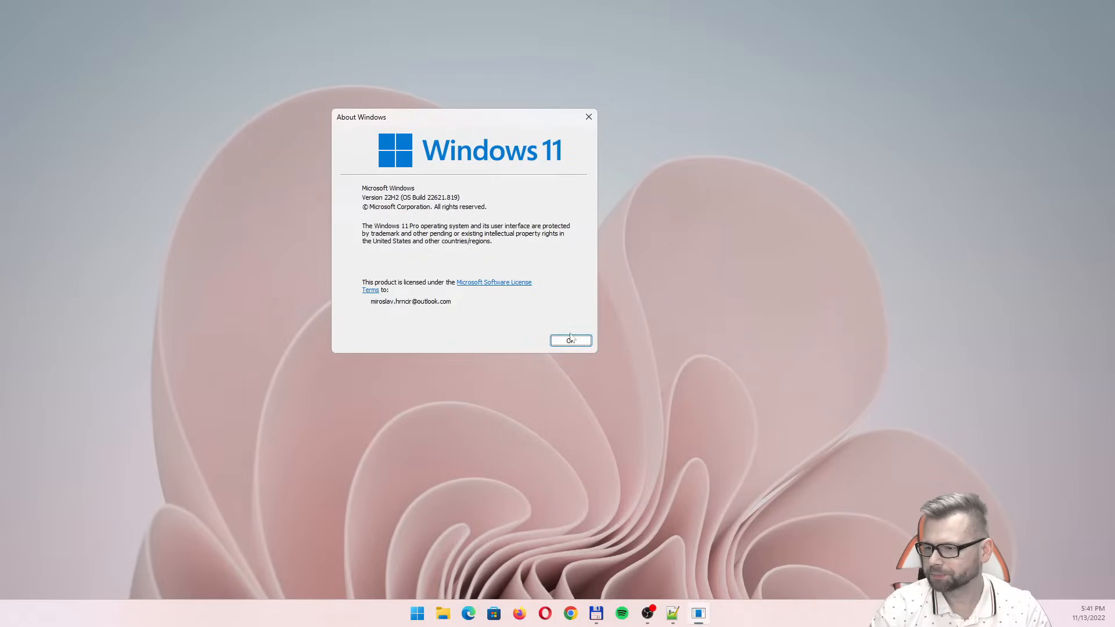
# Step: Close the About Windows dialog showing version 22H2, build 22621.819
pyautogui.click(570, 341)
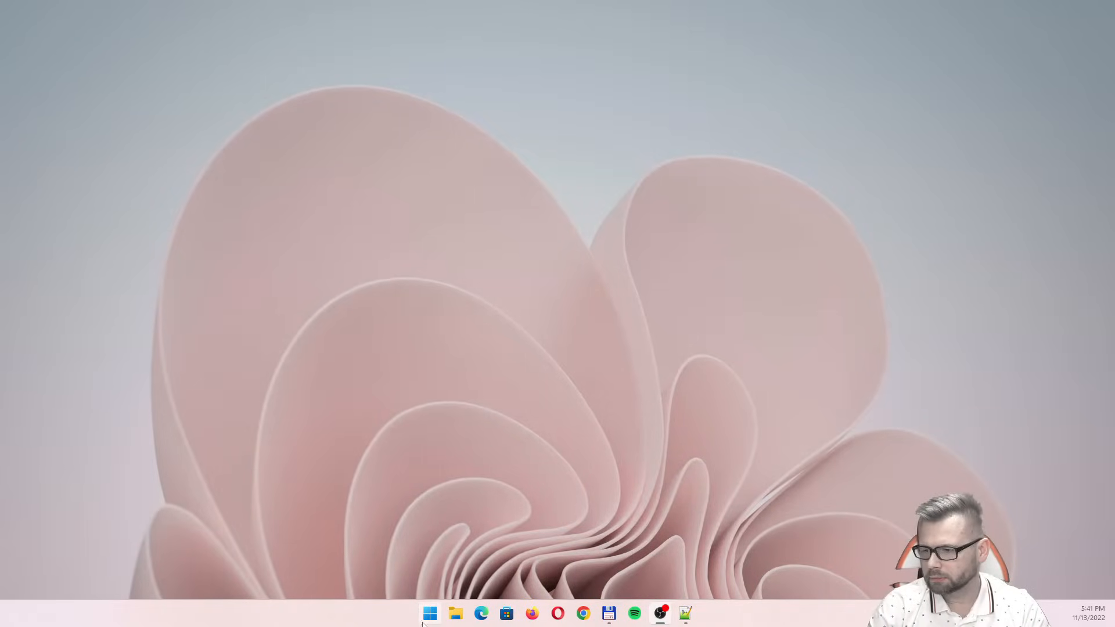
# Step: Launch Windows Security from Start search and reach the Virus & threat protection overview
pyautogui.click(429, 613)
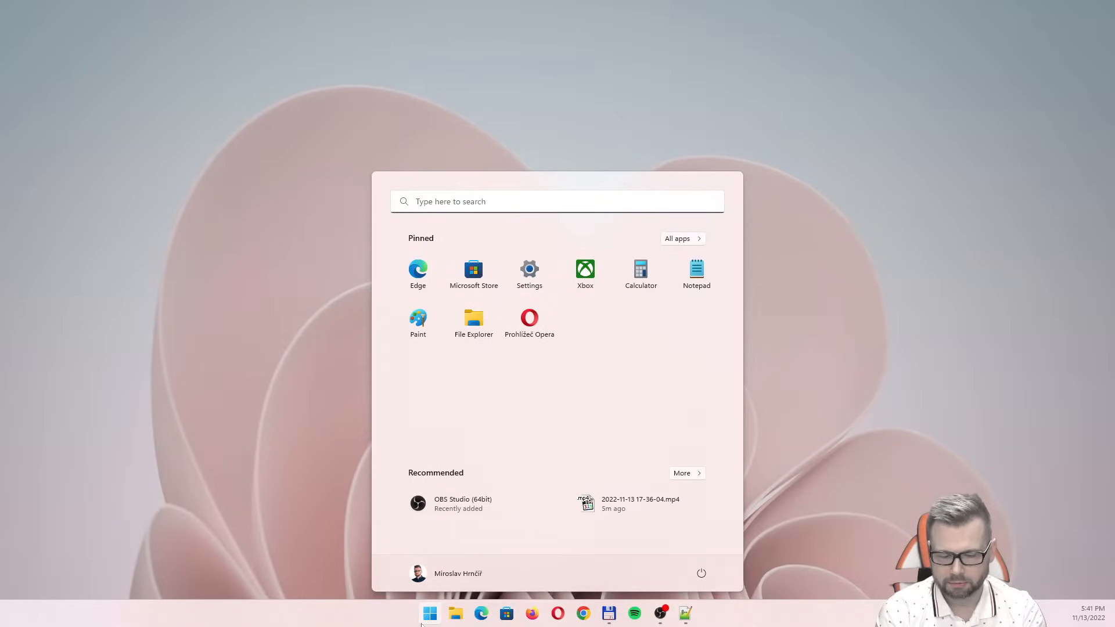
pyautogui.write('securi')
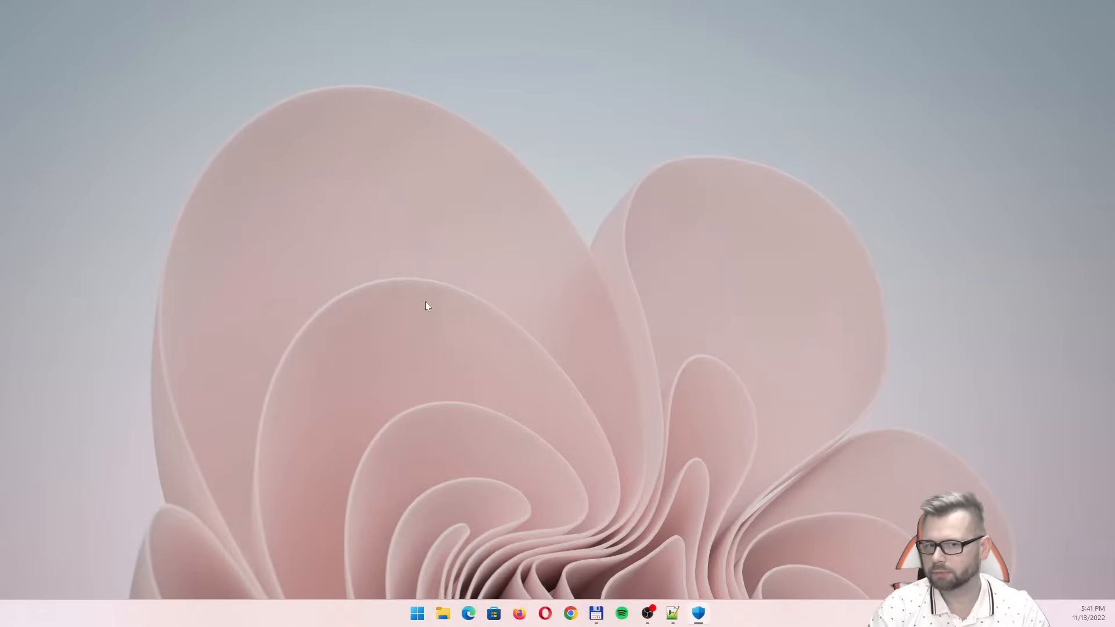
pyautogui.click(698, 614)
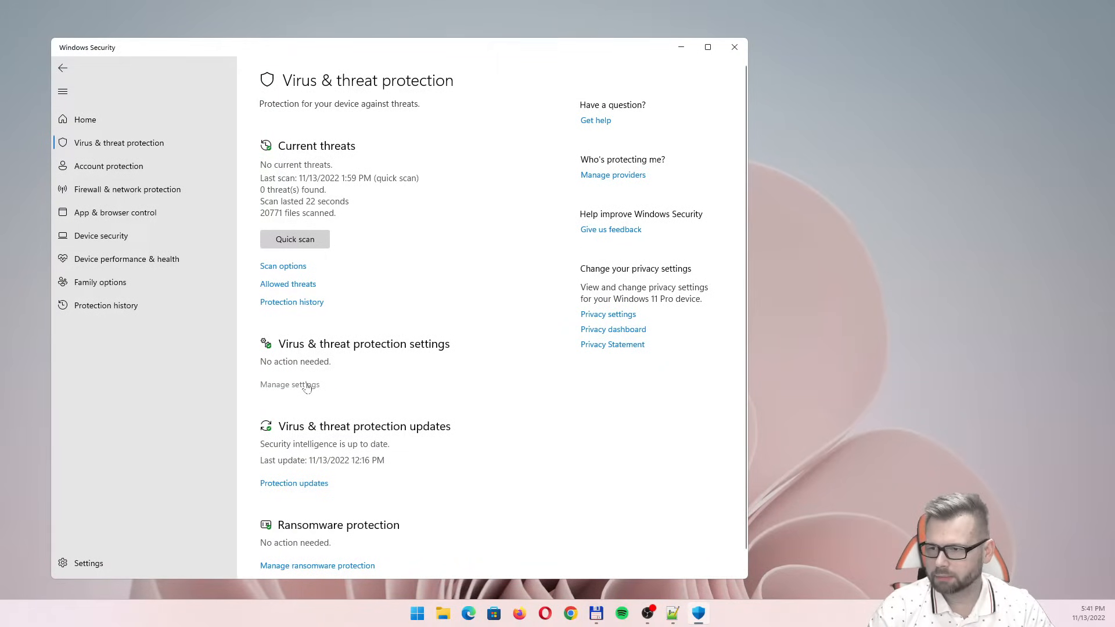
# Step: Show Manage settings with real-time, cloud-delivered, sample submission and tamper protection off, admin-managed
pyautogui.click(289, 384)
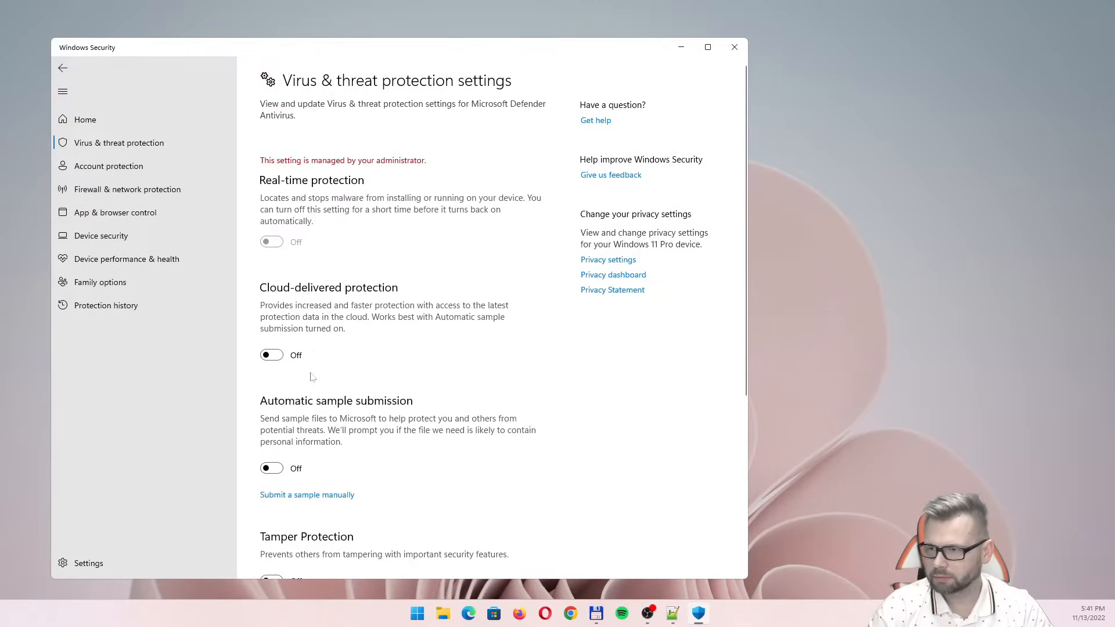
pyautogui.moveTo(287, 148)
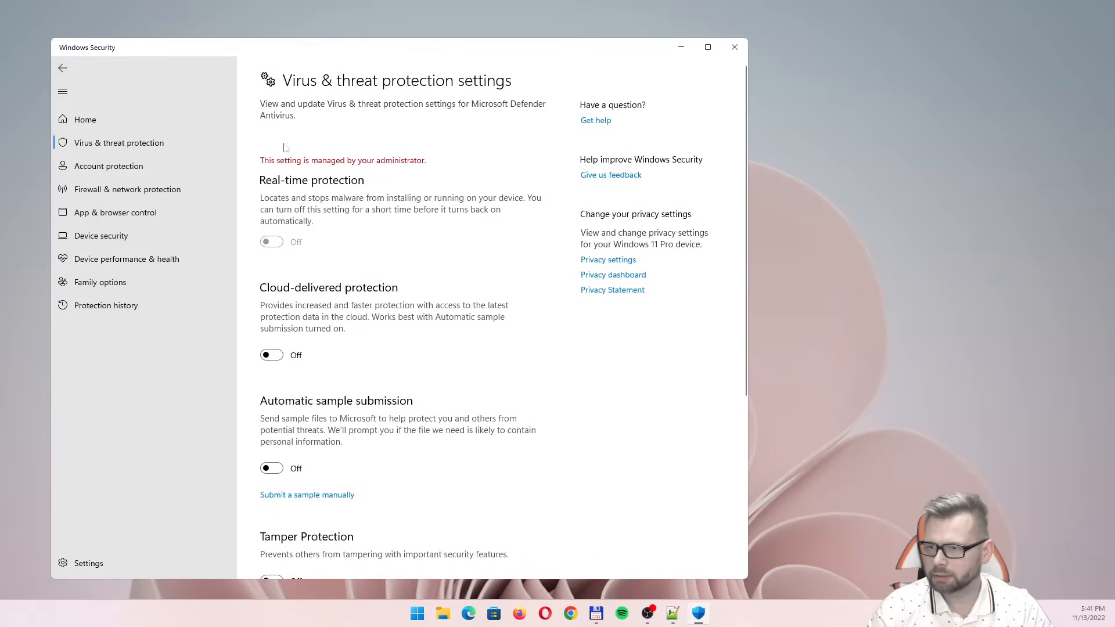
pyautogui.moveTo(483, 166)
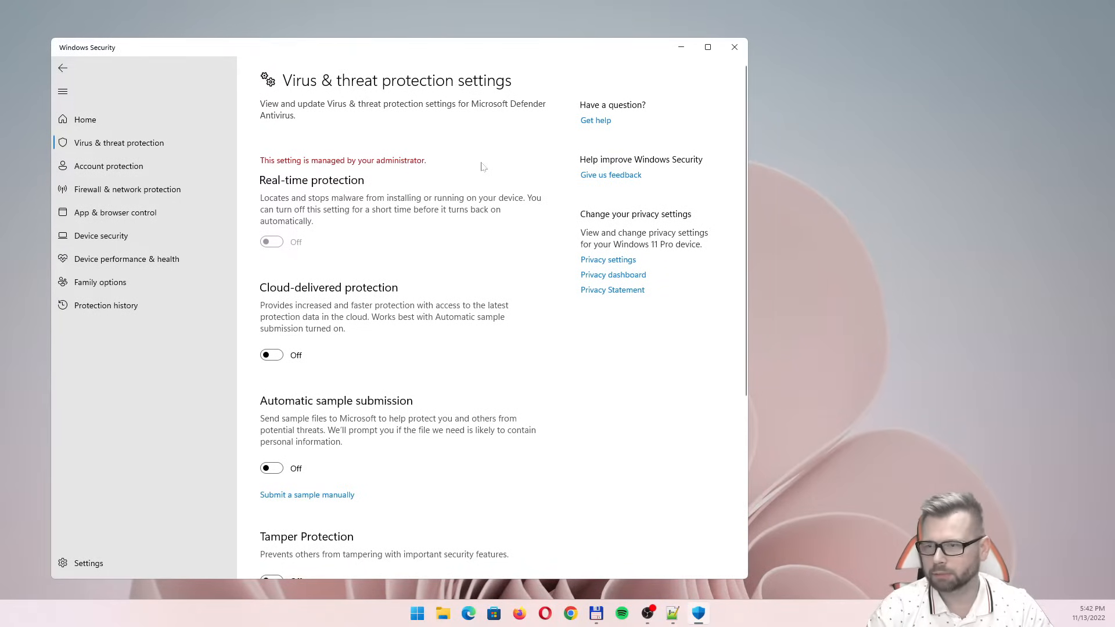
pyautogui.moveTo(390, 179)
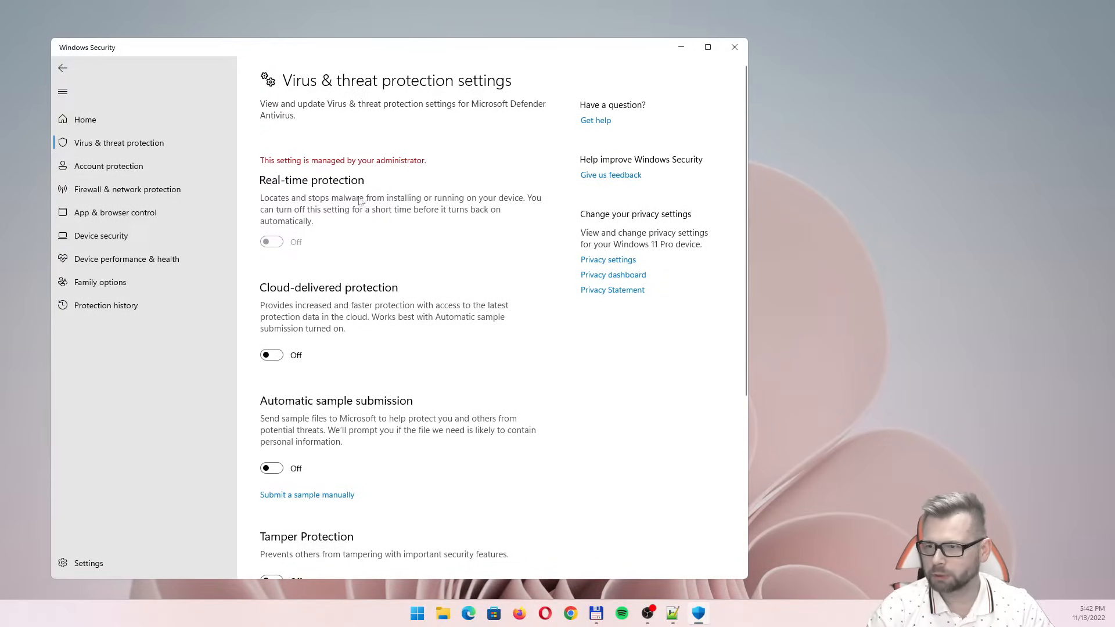
pyautogui.moveTo(270, 432)
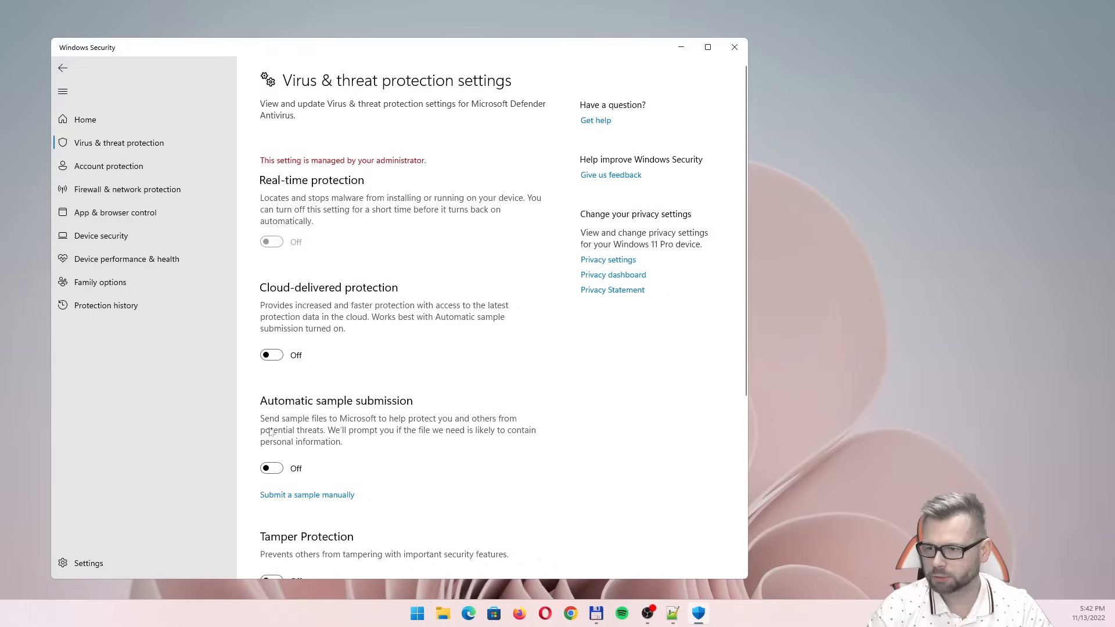
pyautogui.scroll(-3)
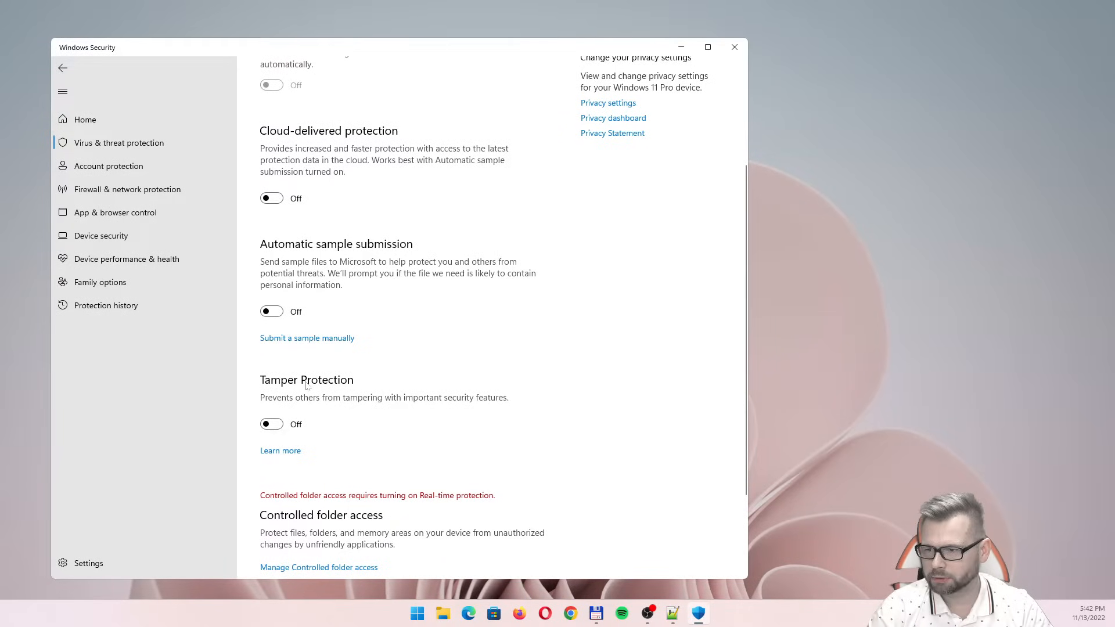
pyautogui.scroll(3)
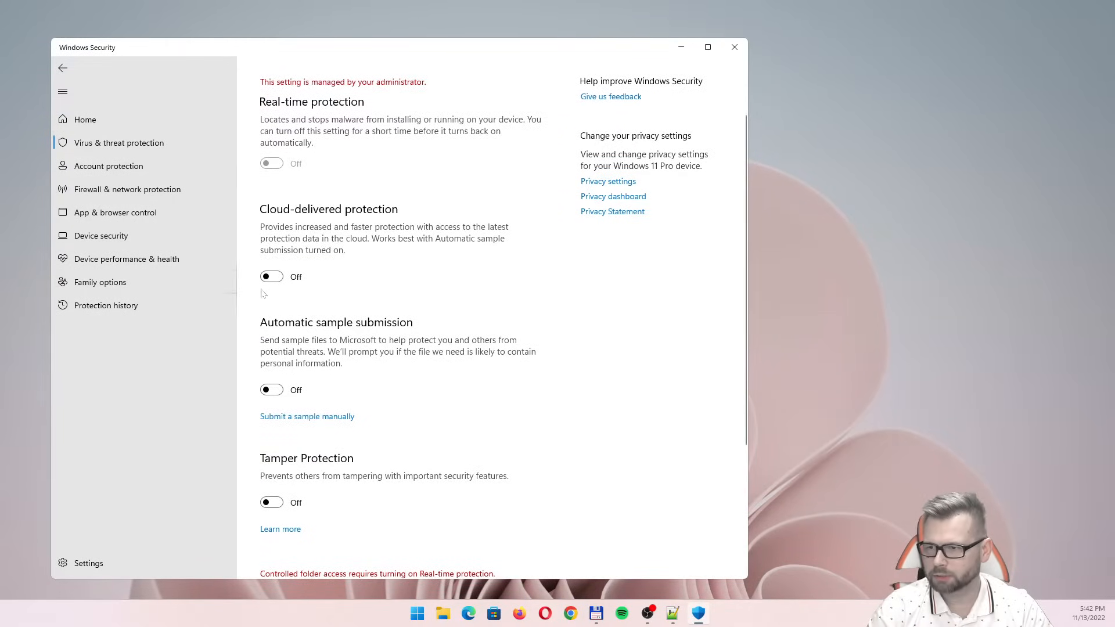
pyautogui.scroll(3)
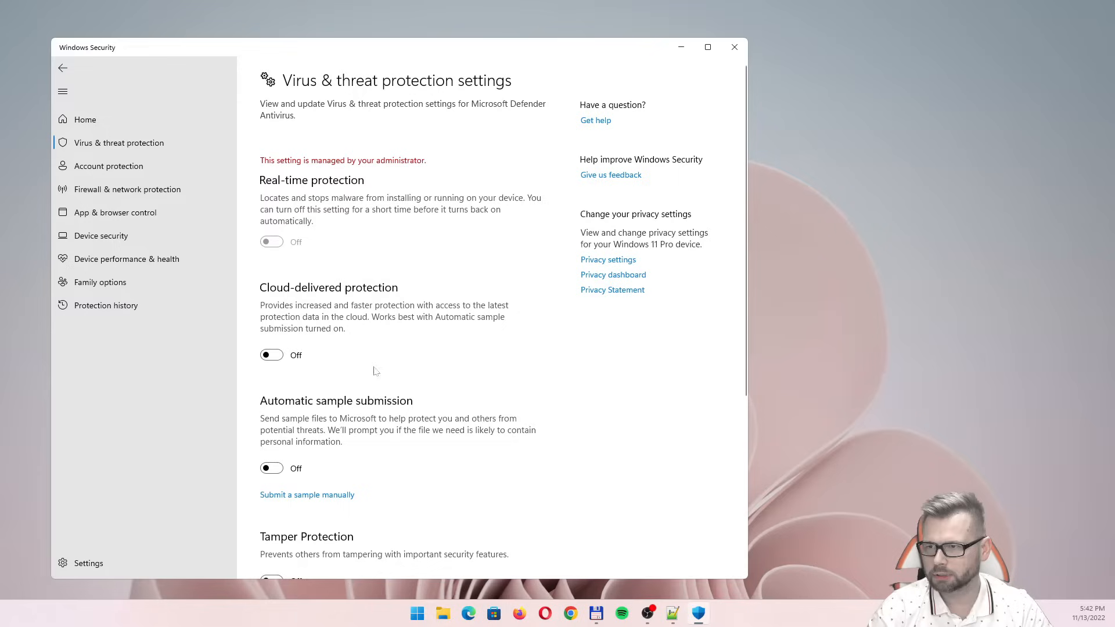
pyautogui.moveTo(285, 97)
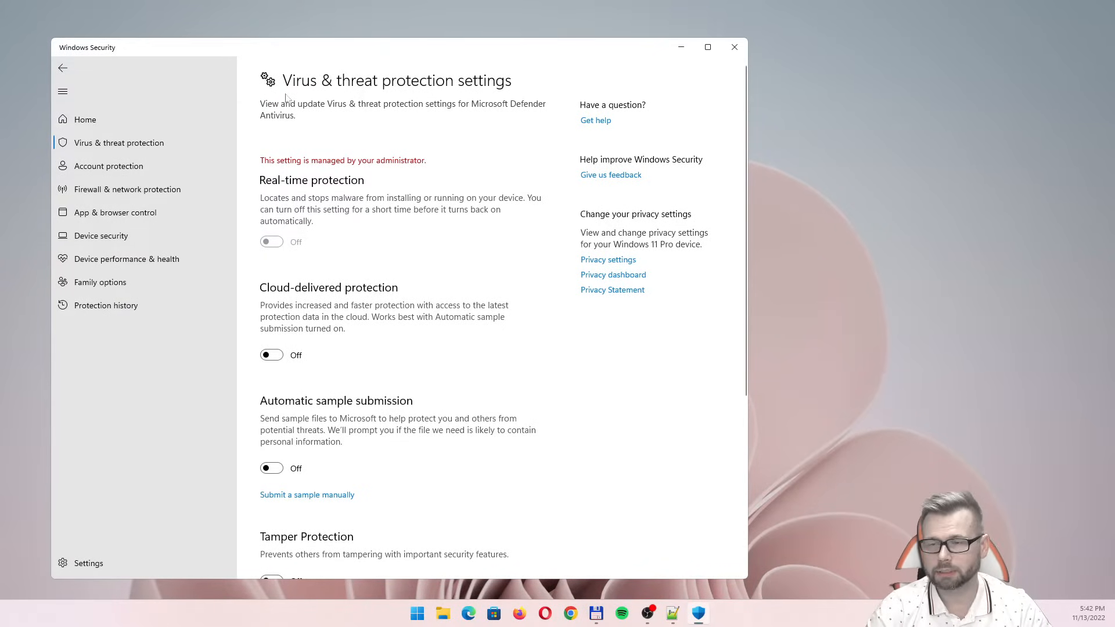
pyautogui.moveTo(744, 39)
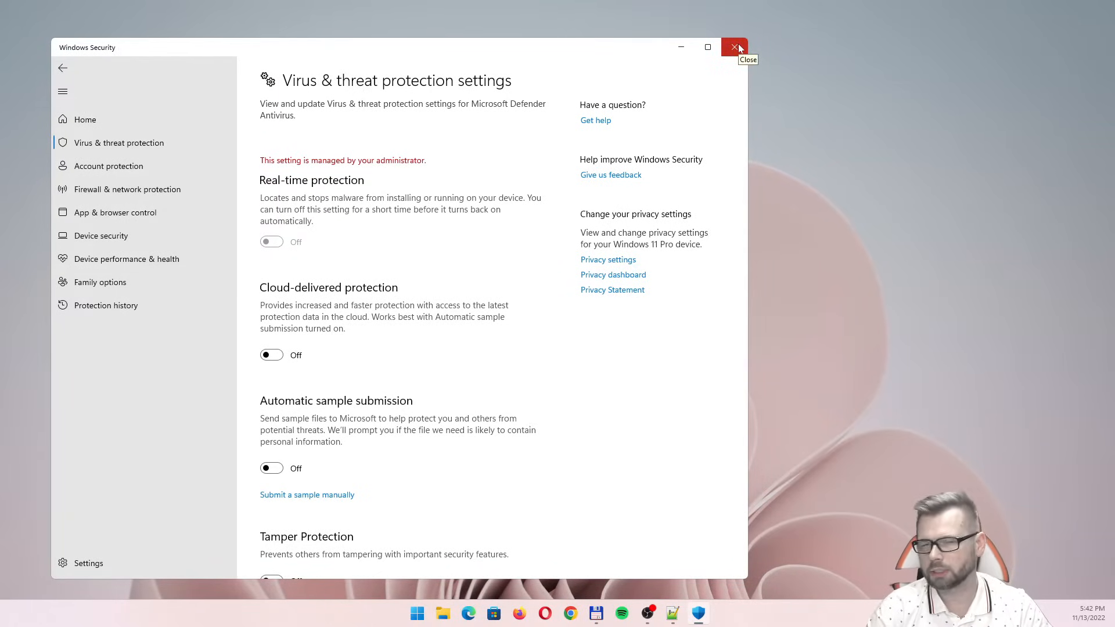
# Step: Close Windows Security and launch Edit group policy from a Start search for 'policy'
pyautogui.click(734, 47)
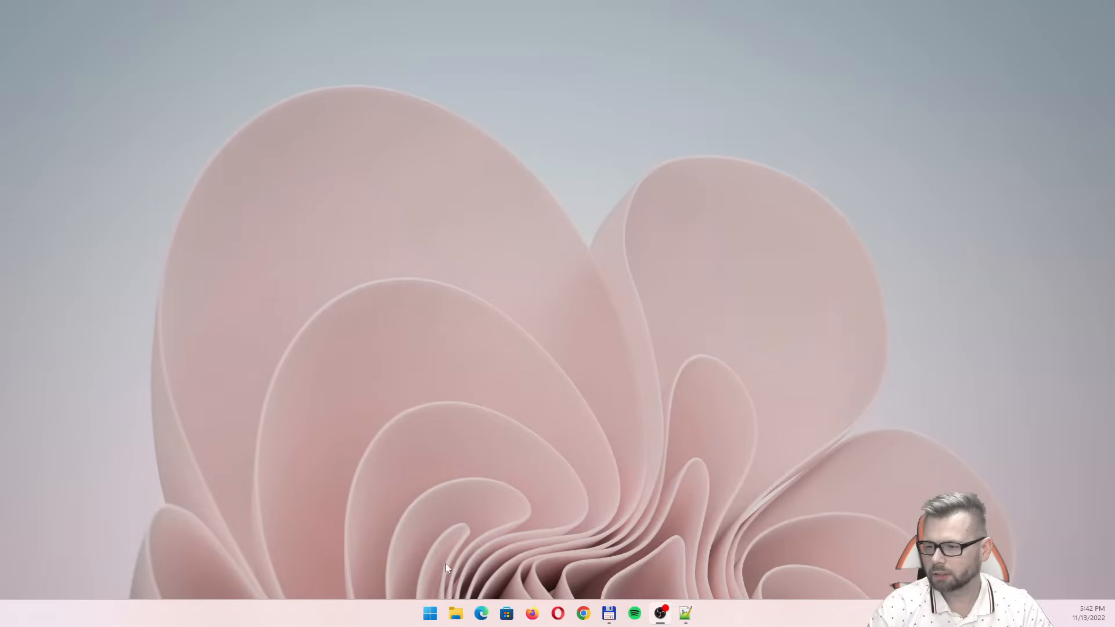
pyautogui.click(429, 614)
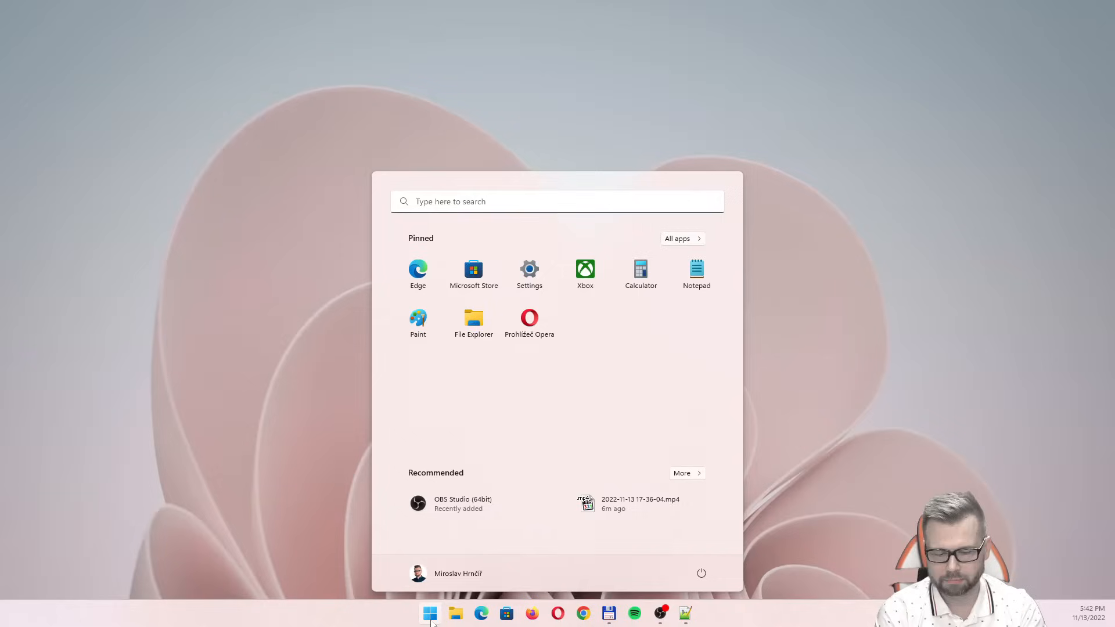
pyautogui.write('policy')
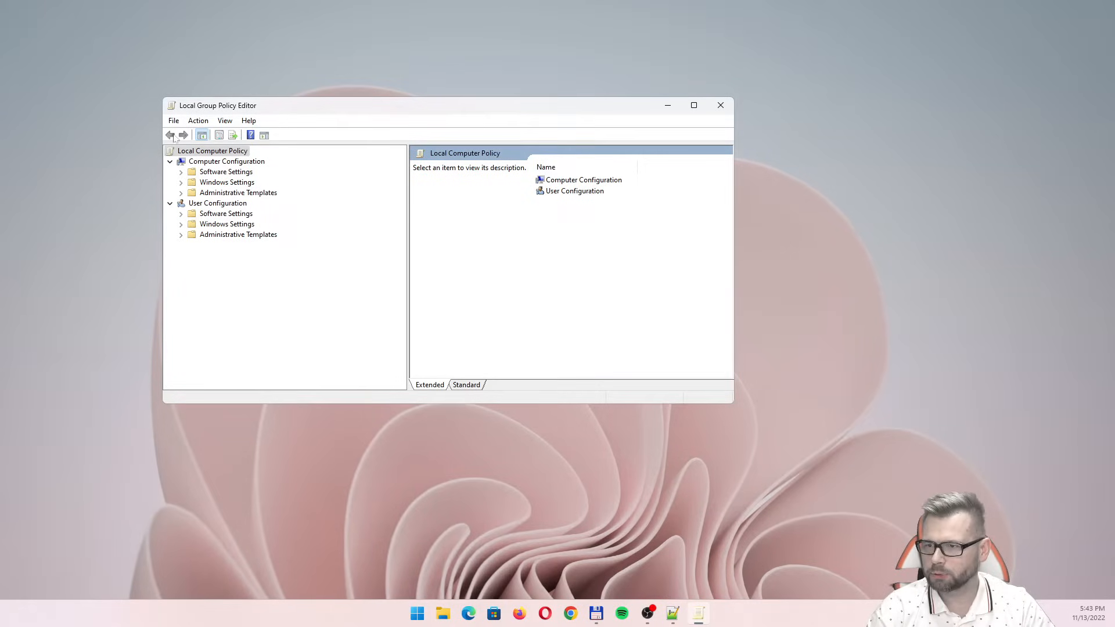
# Step: Navigate Computer Configuration > Administrative Templates > Windows Components to Microsoft Defender Antivirus
pyautogui.click(227, 160)
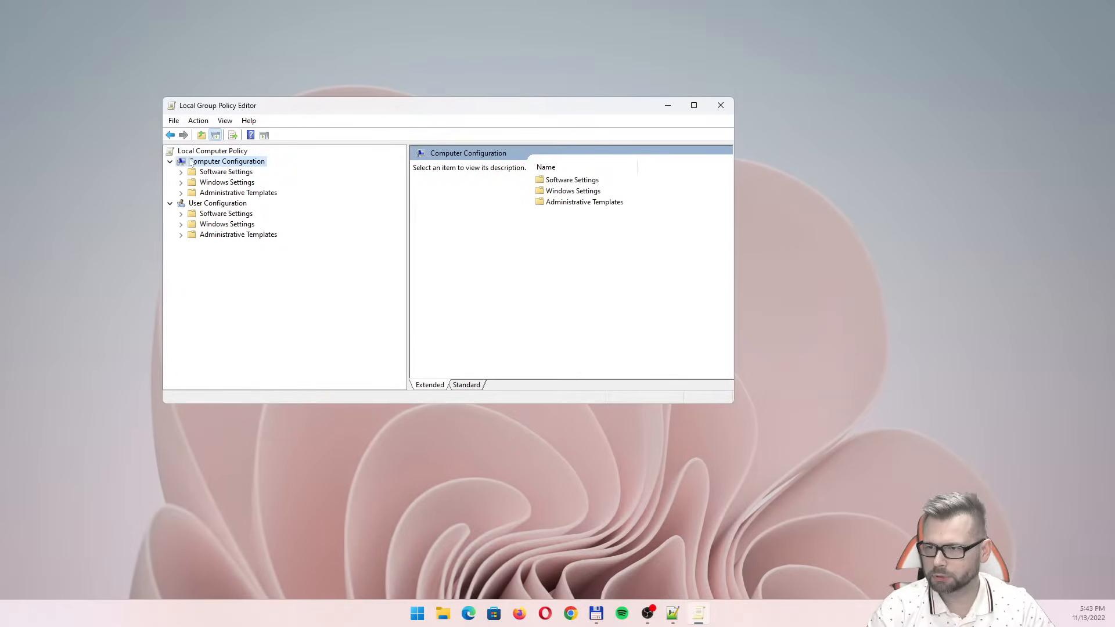
pyautogui.click(237, 193)
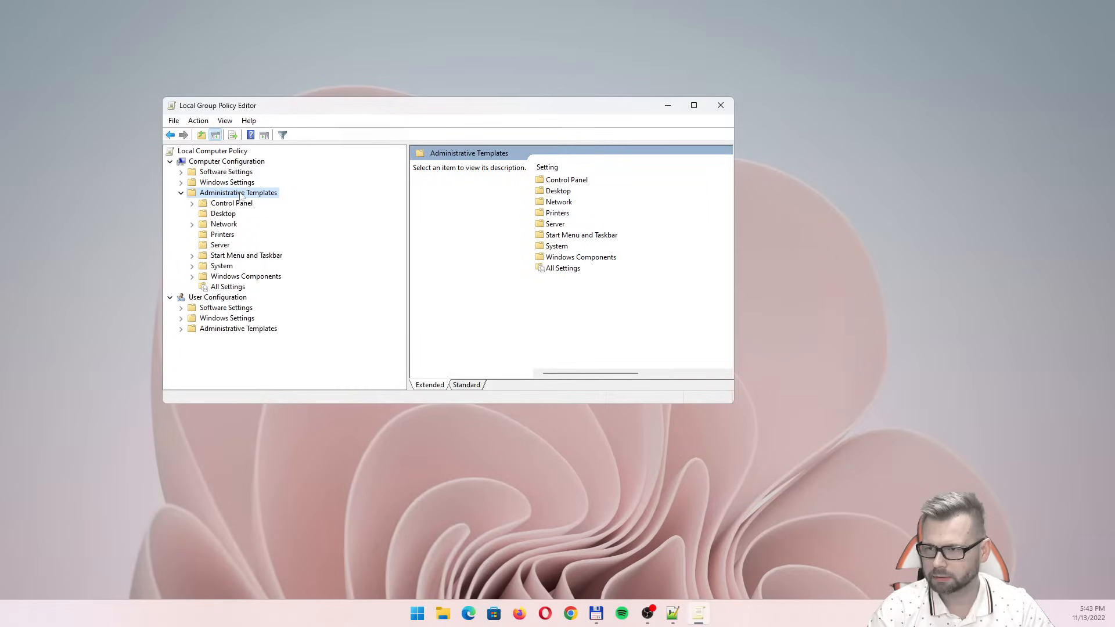
pyautogui.moveTo(264, 284)
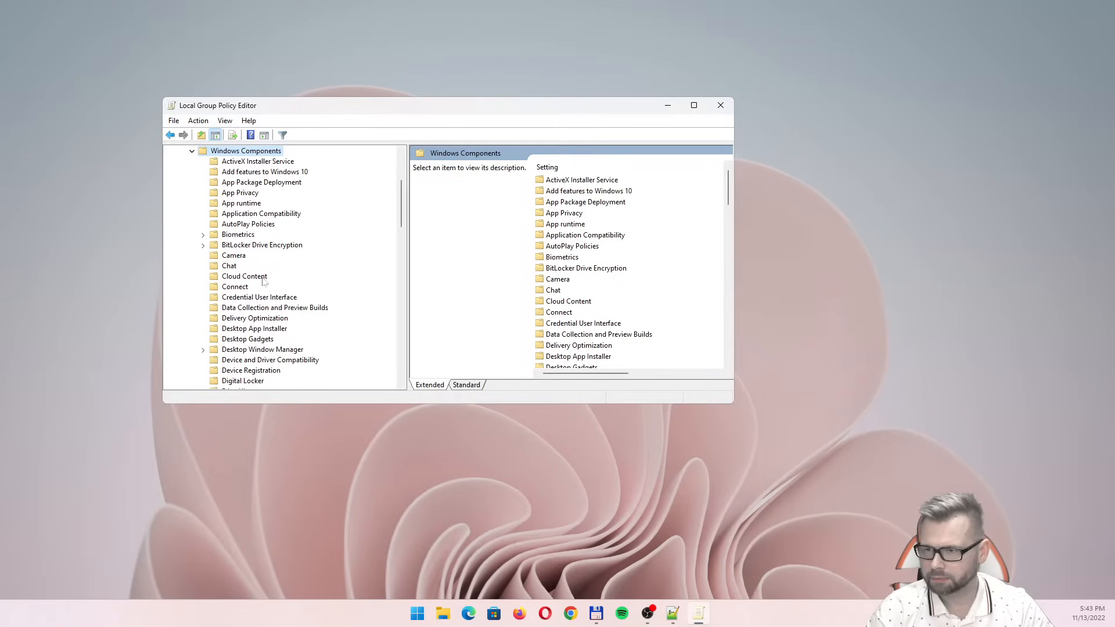
pyautogui.scroll(-3)
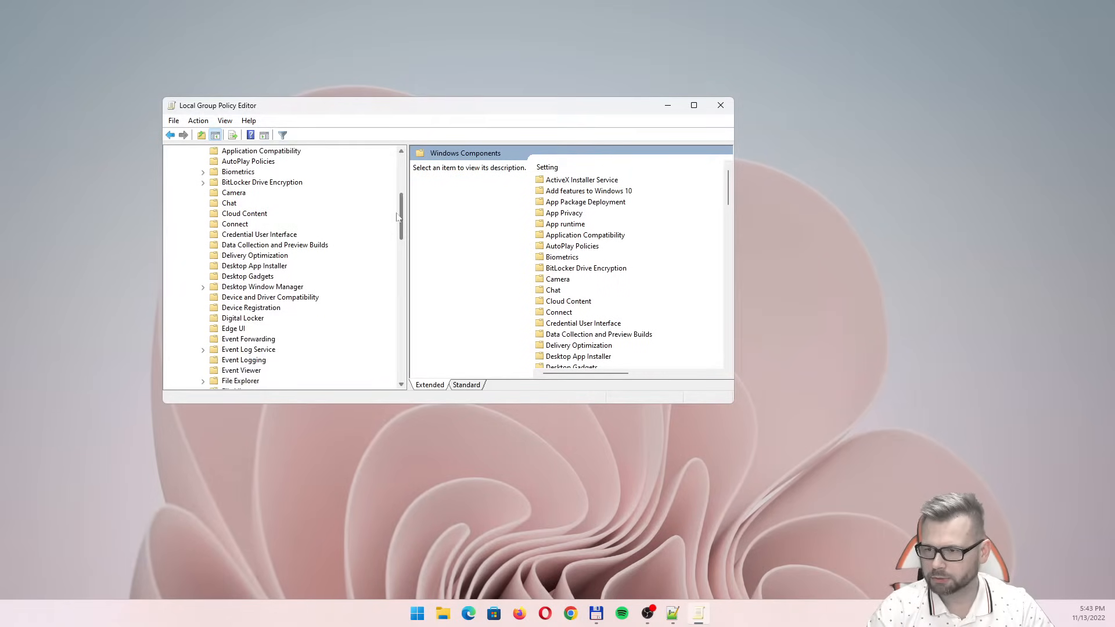
pyautogui.scroll(-3)
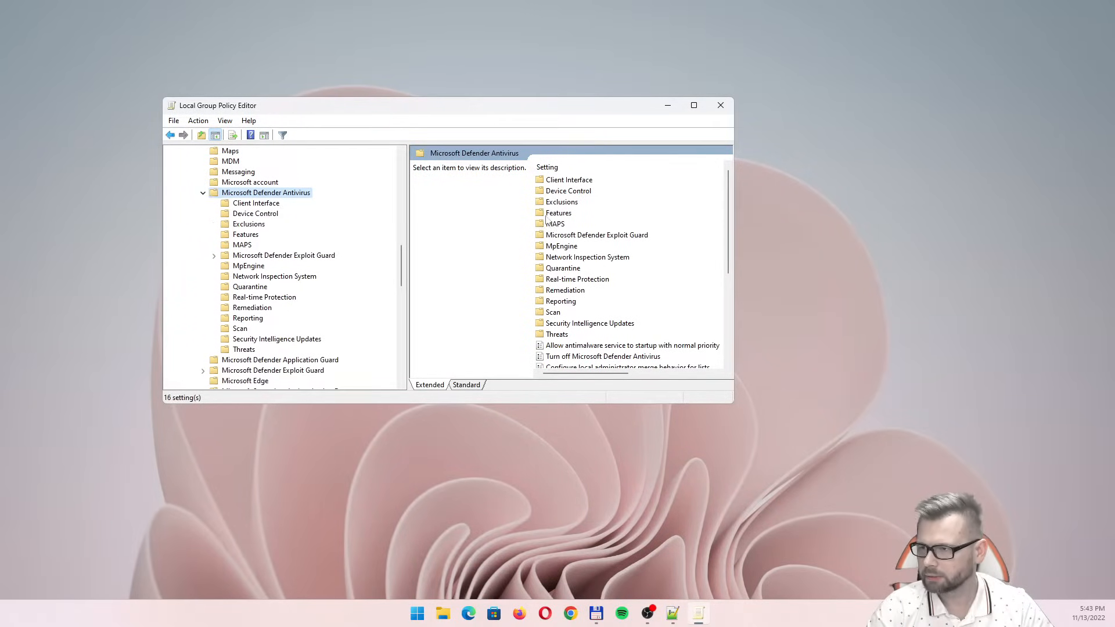
pyautogui.moveTo(693, 105)
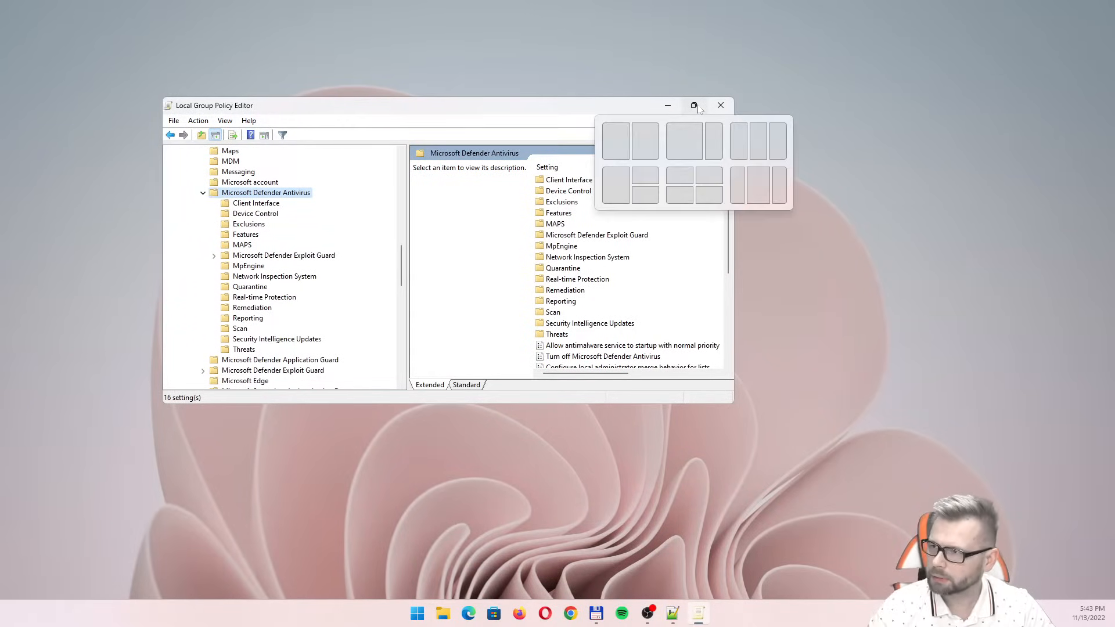
# Step: Maximize the editor and sort the Microsoft Defender Antivirus settings alphabetically by name
pyautogui.click(694, 106)
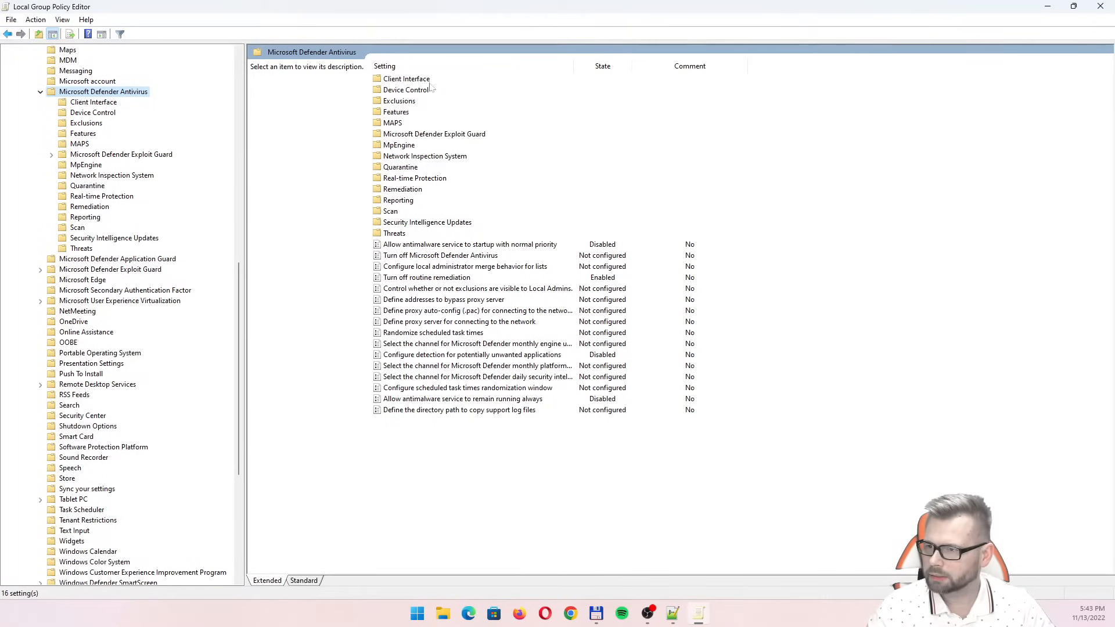
pyautogui.click(443, 299)
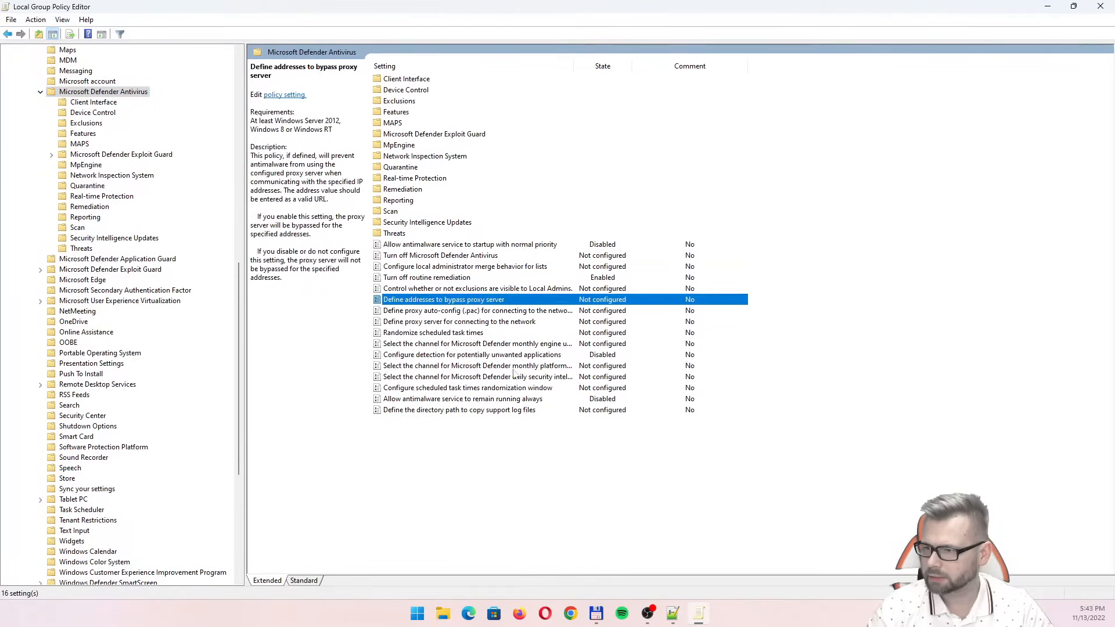
pyautogui.click(407, 78)
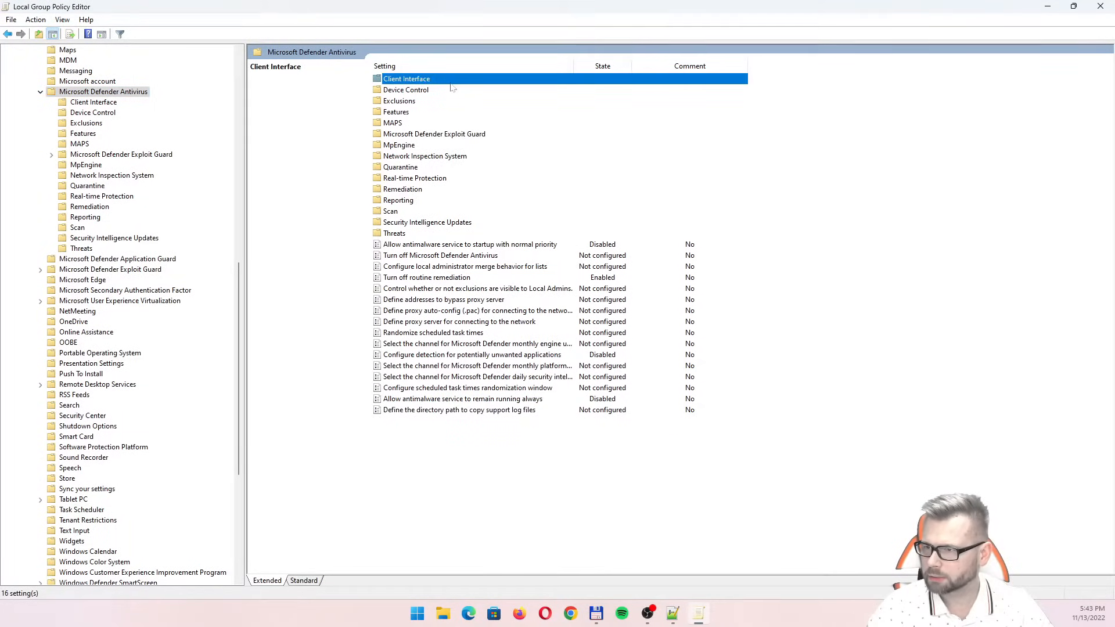
pyautogui.click(93, 102)
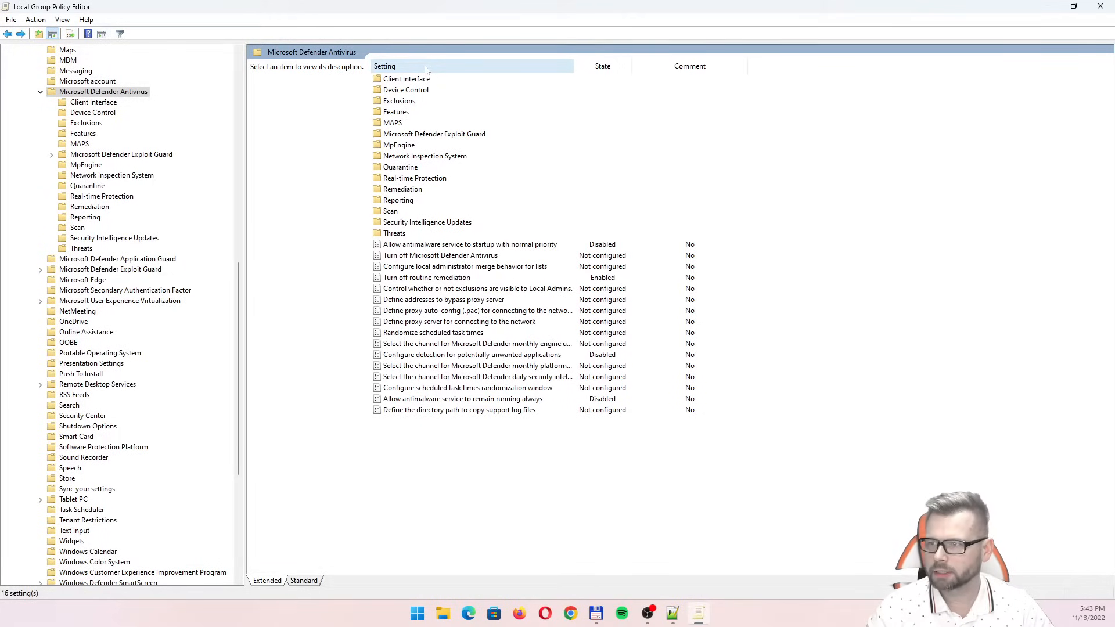
pyautogui.click(385, 66)
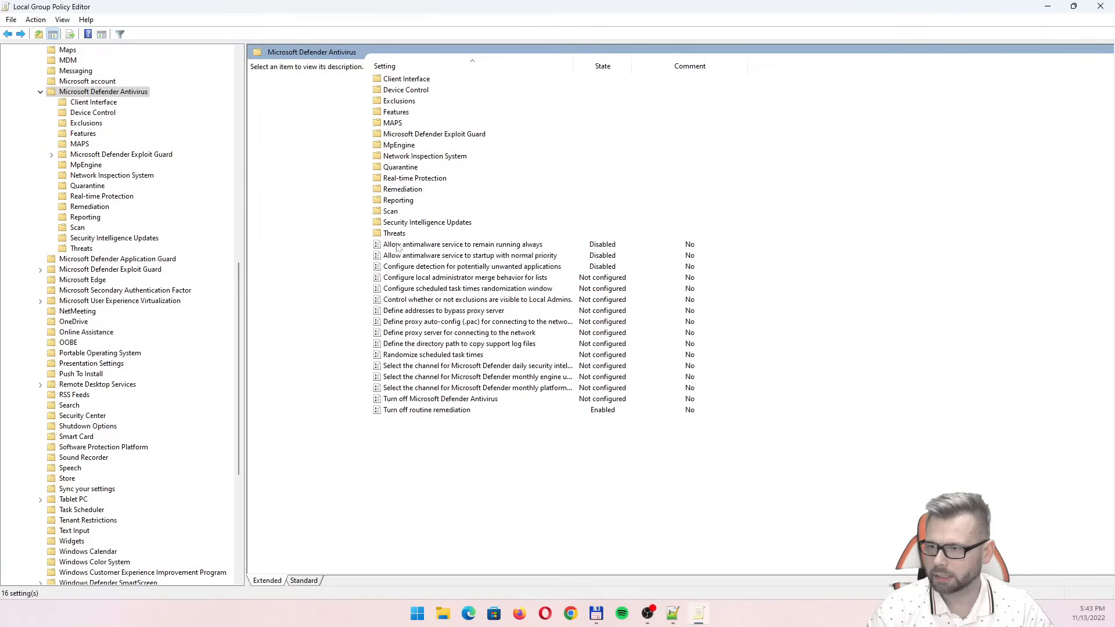
pyautogui.moveTo(420, 348)
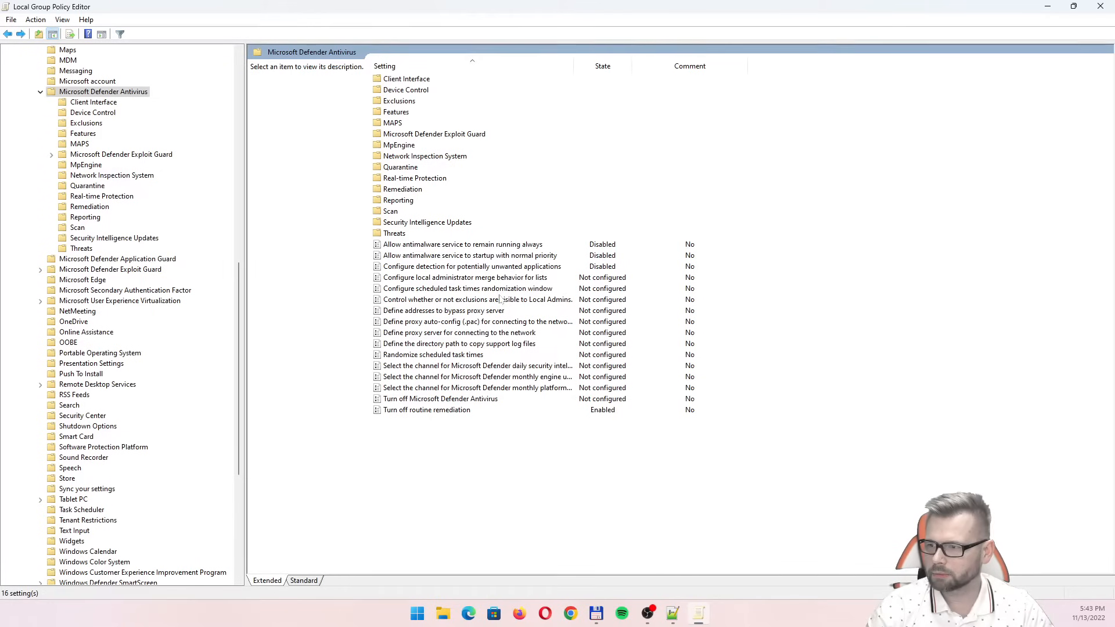
pyautogui.moveTo(612, 284)
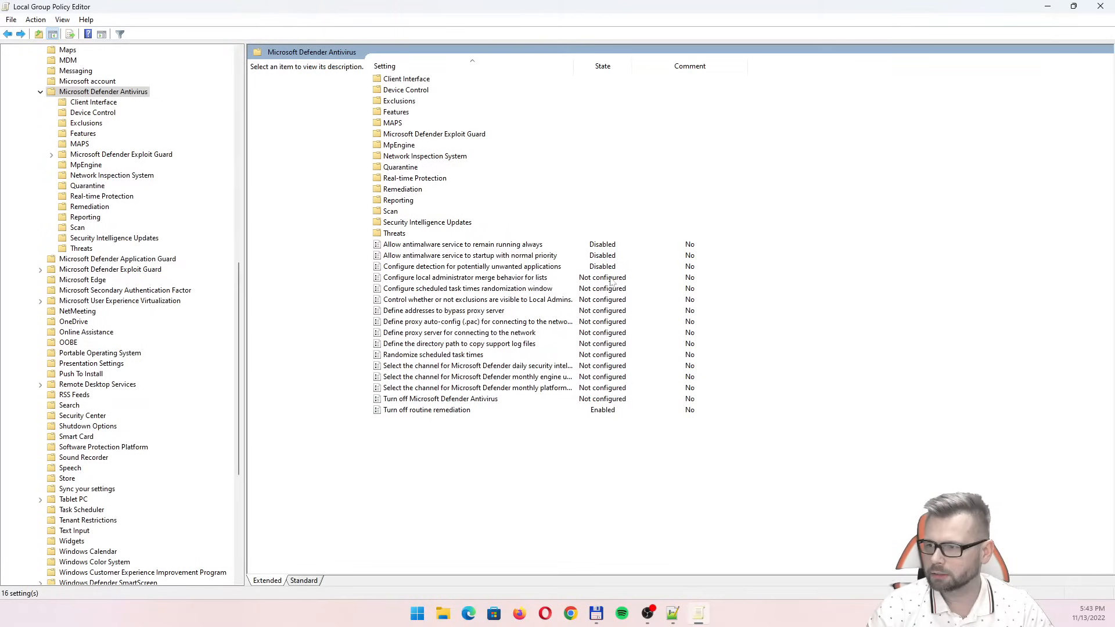
# Step: Read descriptions of exclusions visibility, randomize scheduled tasks, admin merge and remain running always policies
pyautogui.click(476, 300)
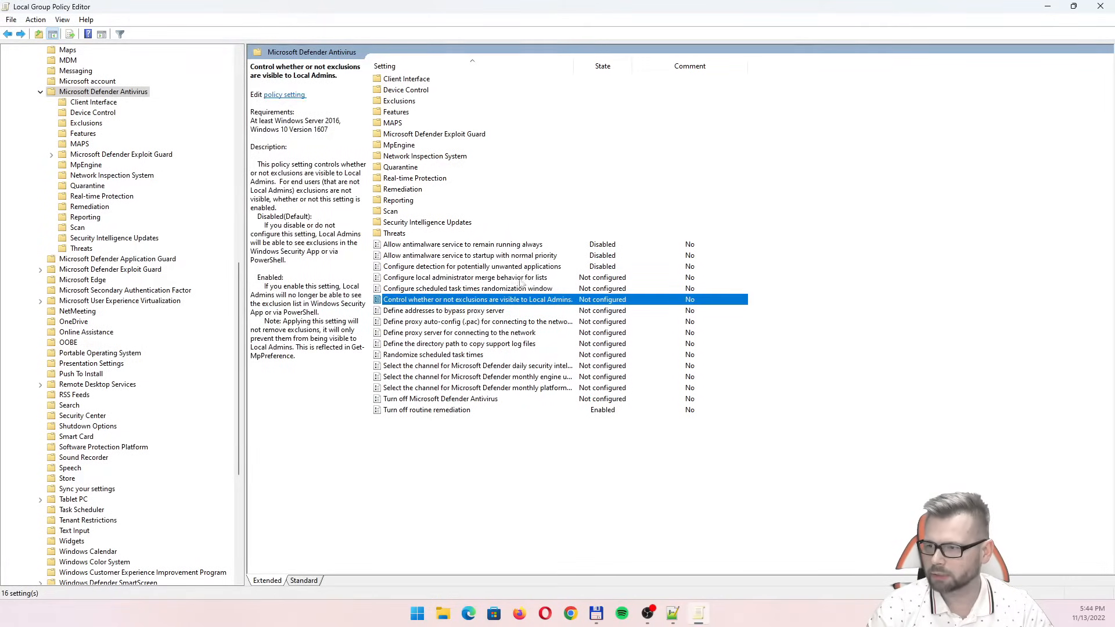
pyautogui.click(432, 355)
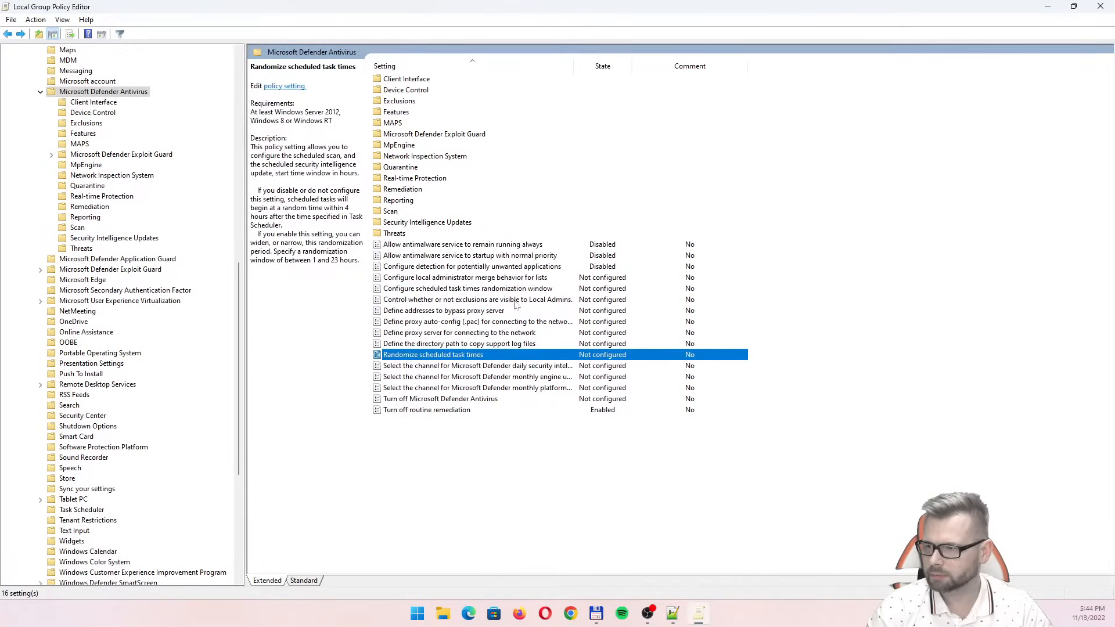
pyautogui.click(470, 277)
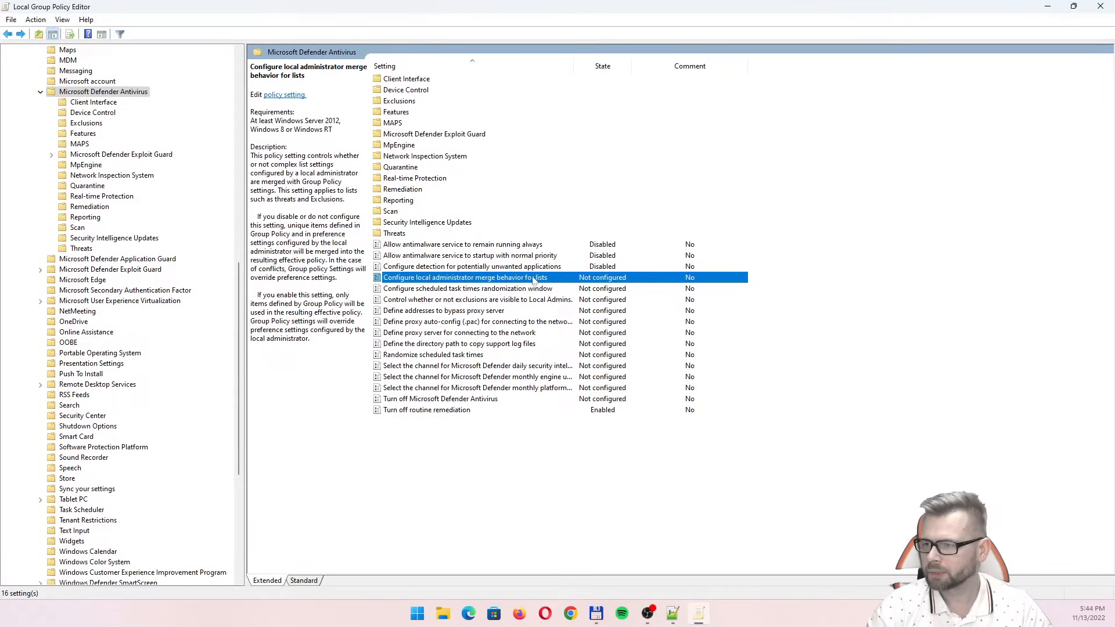
pyautogui.moveTo(477, 311)
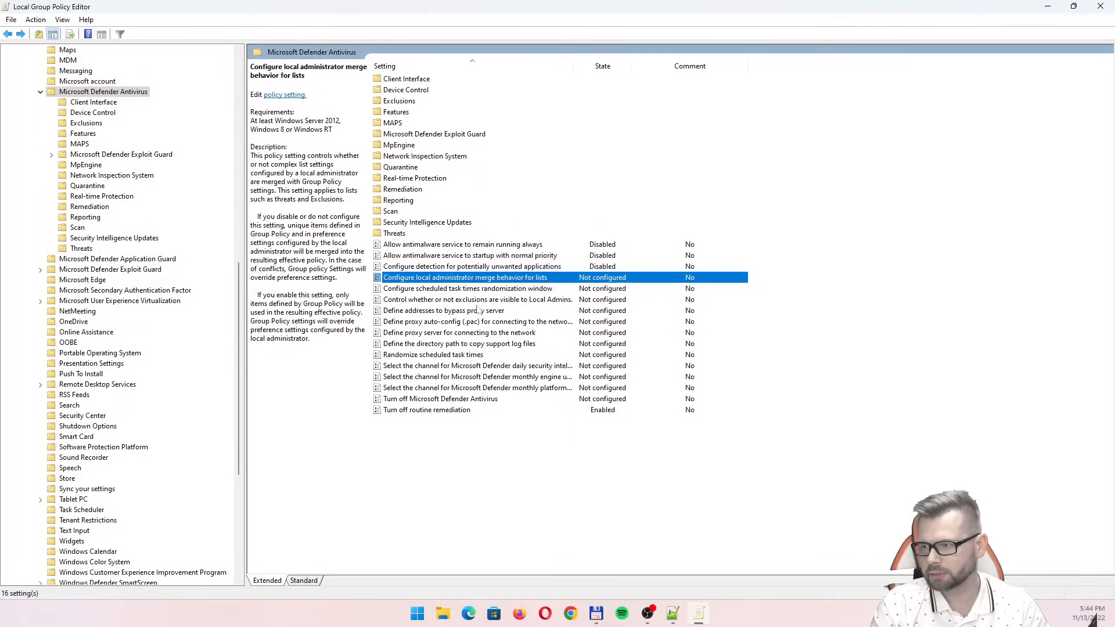
pyautogui.click(461, 243)
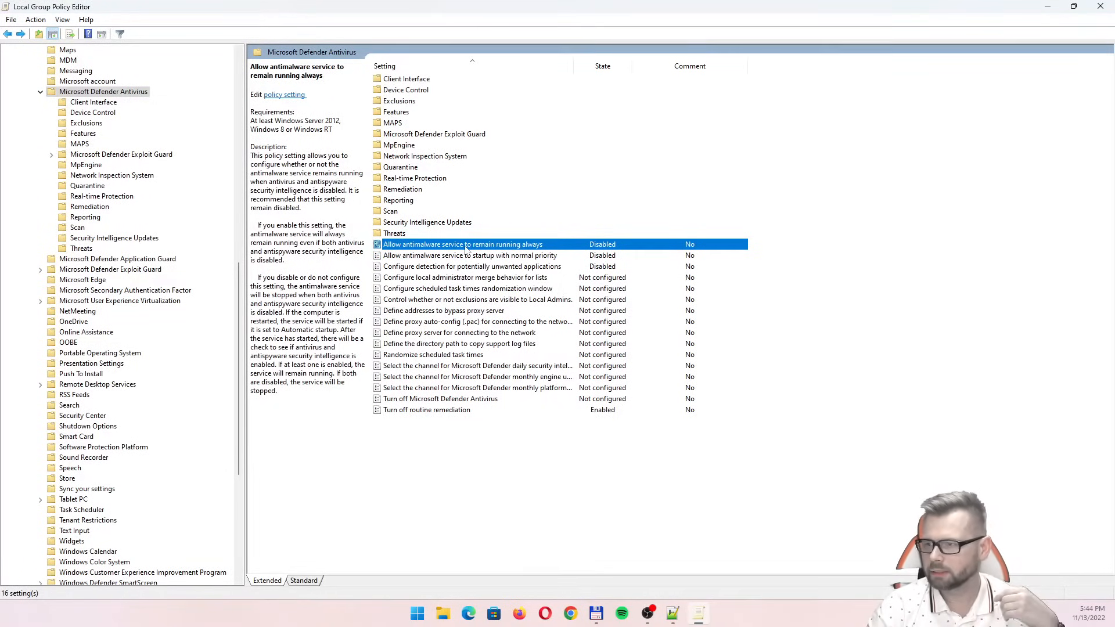
pyautogui.moveTo(557, 246)
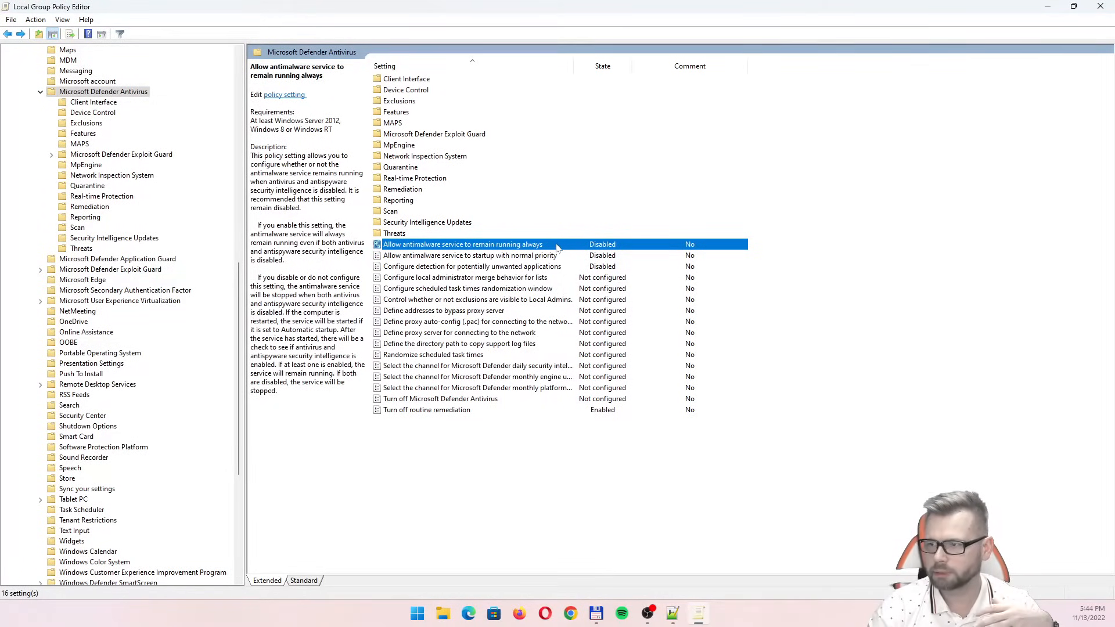
# Step: Check the antimalware service remain-running and normal-priority startup policies, leaving both Disabled
pyautogui.doubleClick(463, 243)
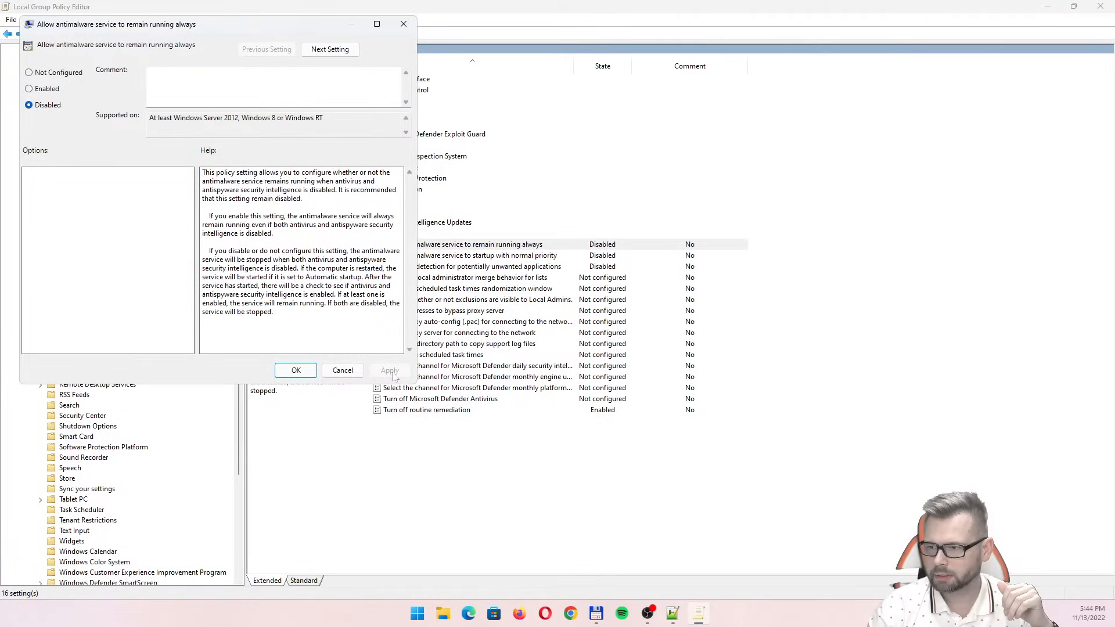
pyautogui.click(296, 369)
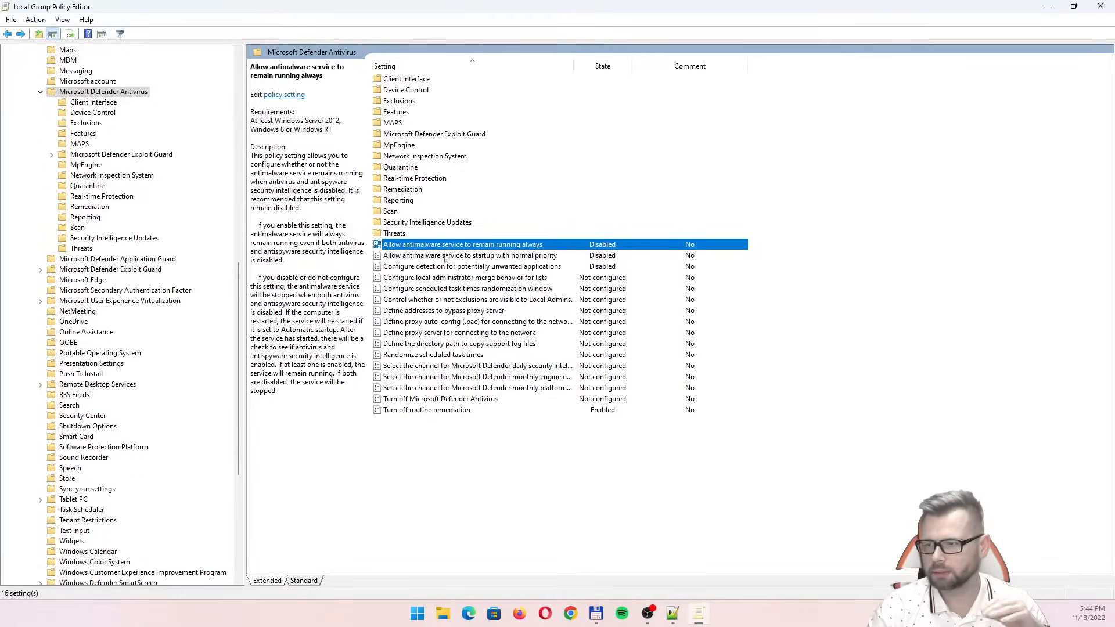
pyautogui.doubleClick(471, 256)
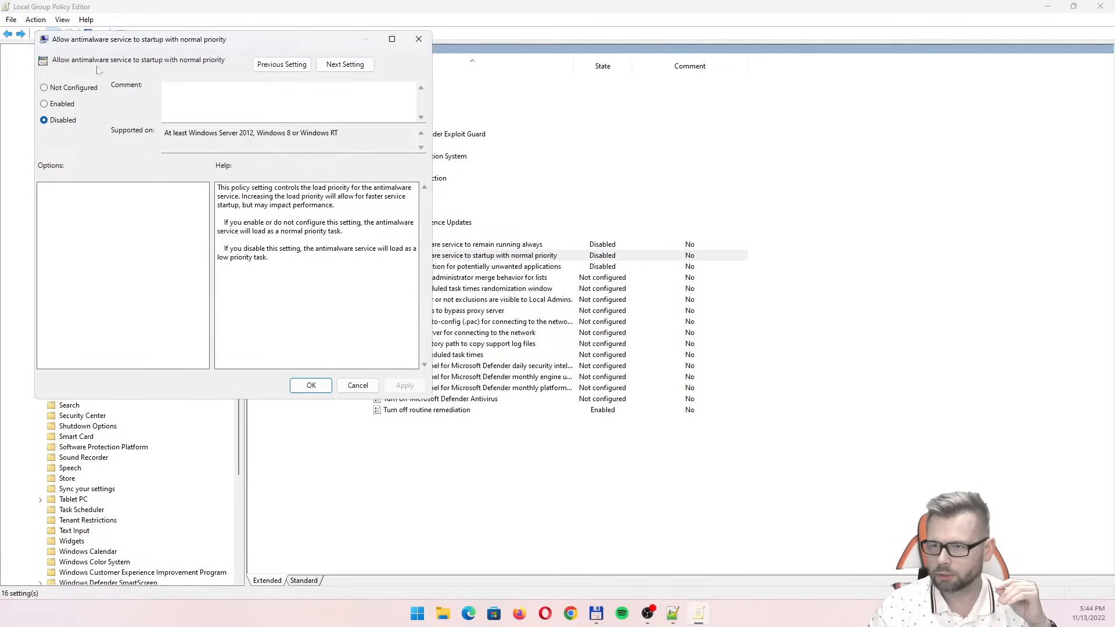
pyautogui.moveTo(524, 265)
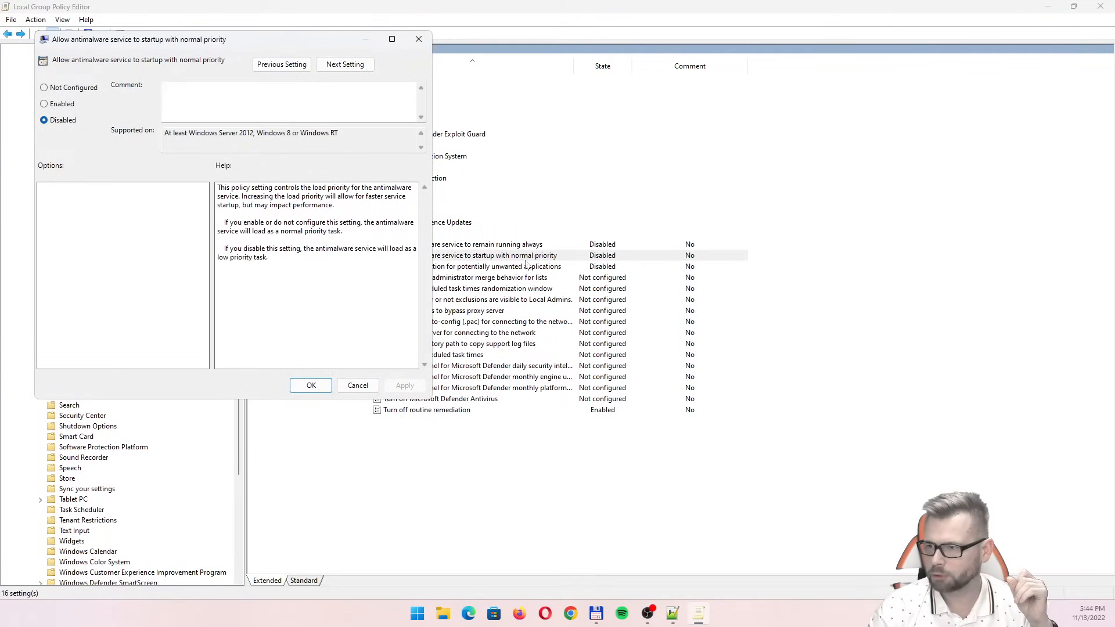
pyautogui.click(357, 384)
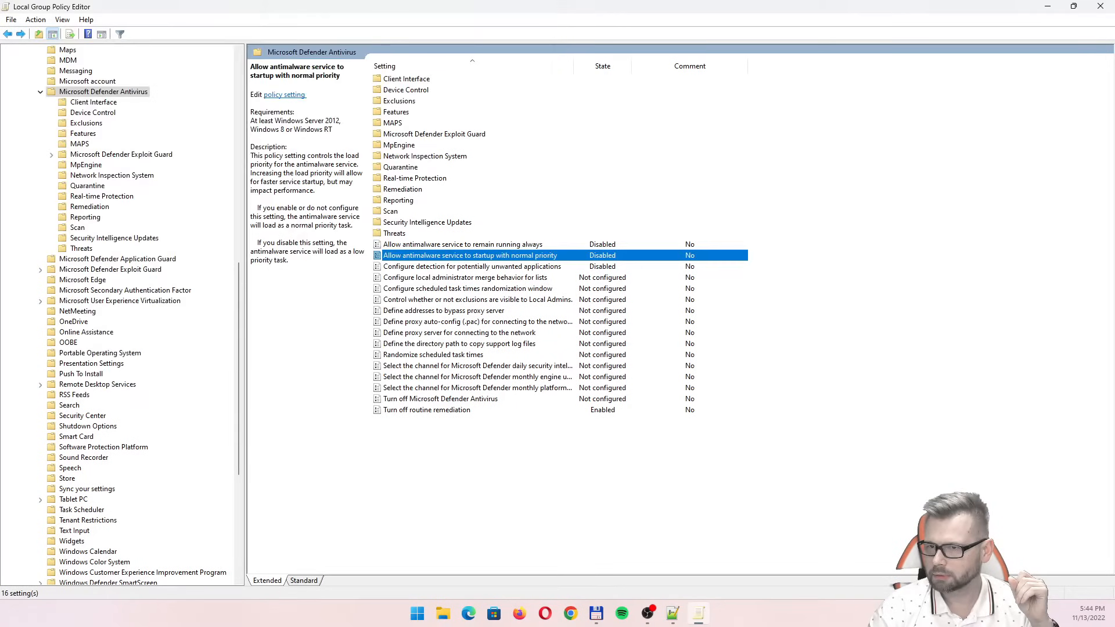
pyautogui.click(472, 266)
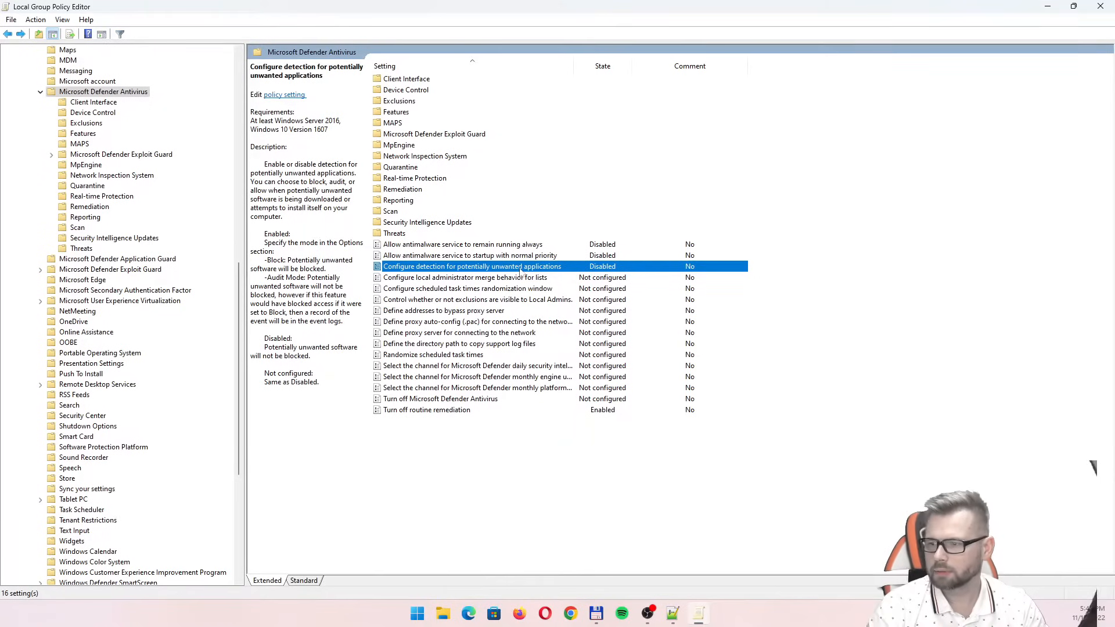
pyautogui.moveTo(483, 254)
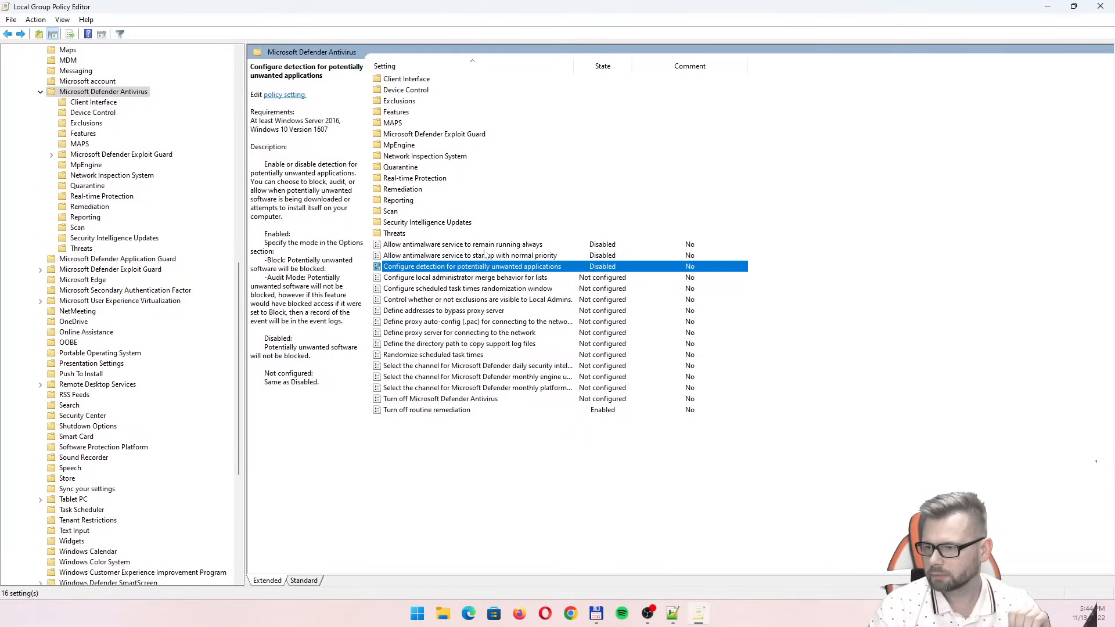
# Step: Set Turn off Microsoft Defender Antivirus to Enabled and confirm Turn off routine remediation stays Enabled
pyautogui.click(440, 398)
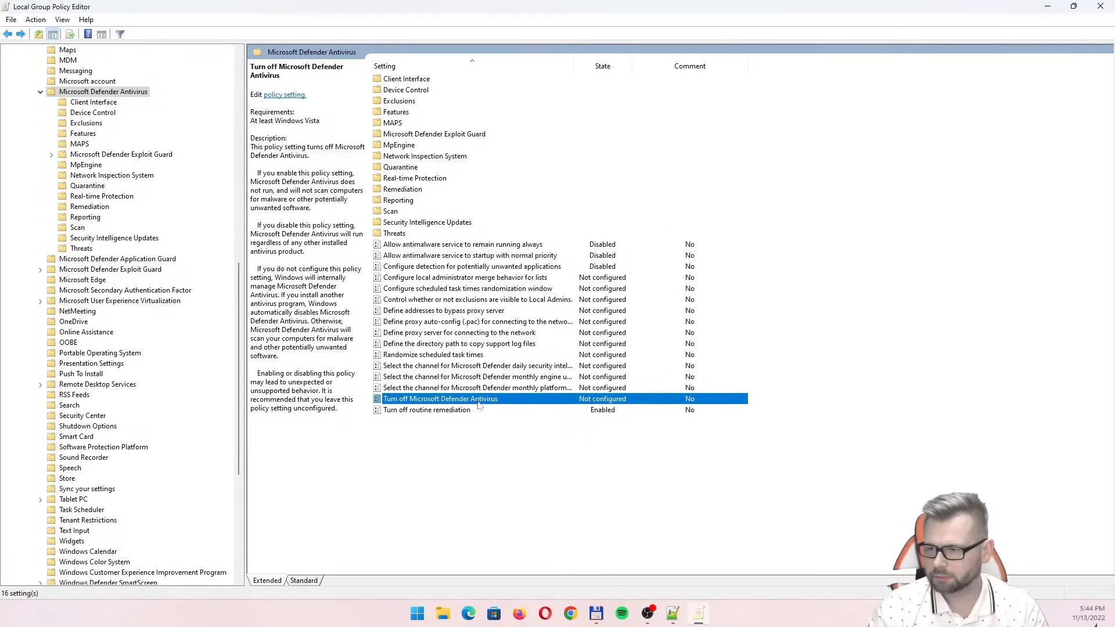
pyautogui.doubleClick(440, 398)
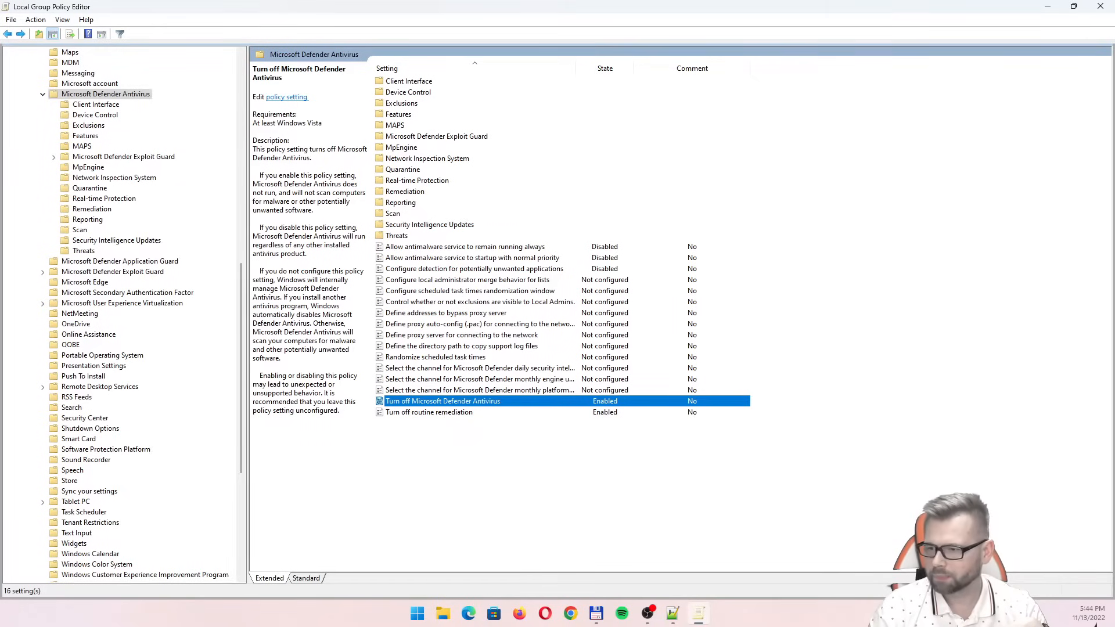
pyautogui.click(428, 413)
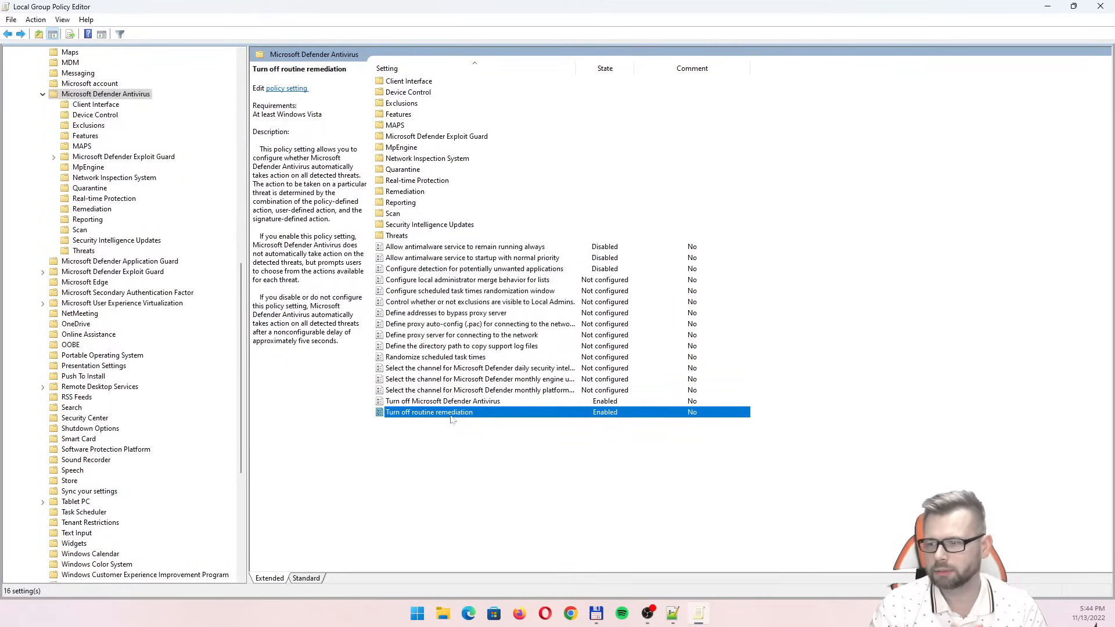
pyautogui.doubleClick(428, 413)
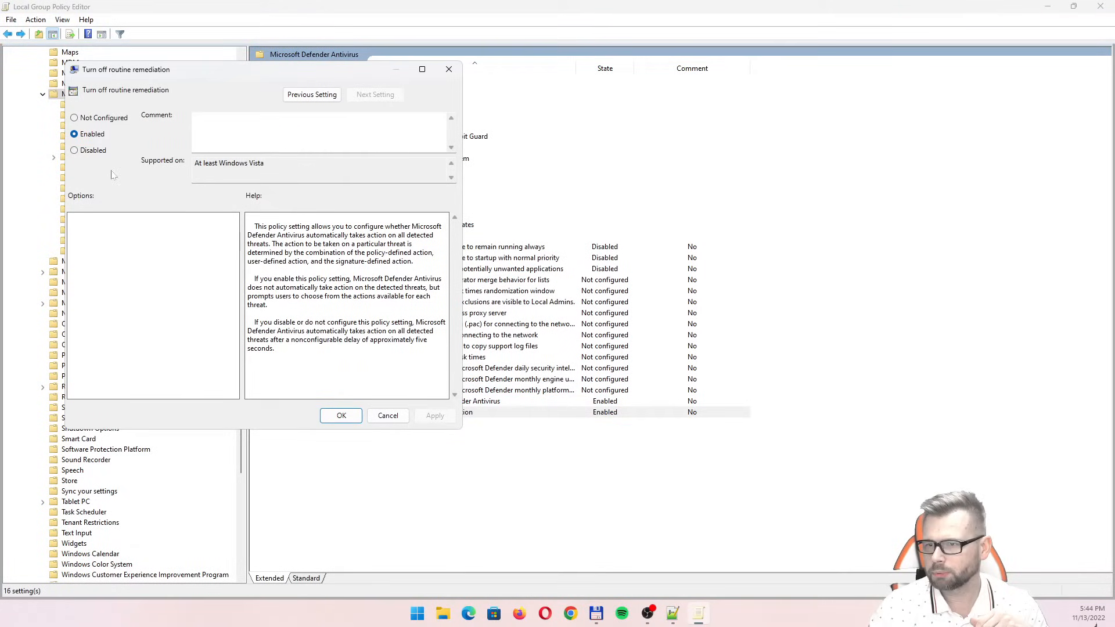
pyautogui.moveTo(96, 133)
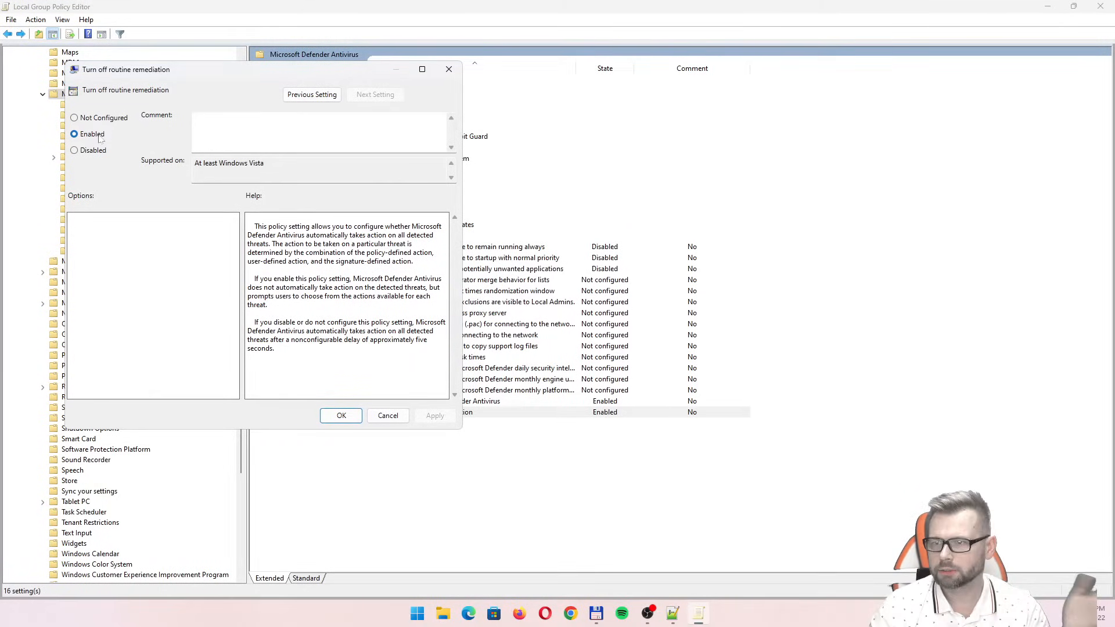
pyautogui.click(340, 416)
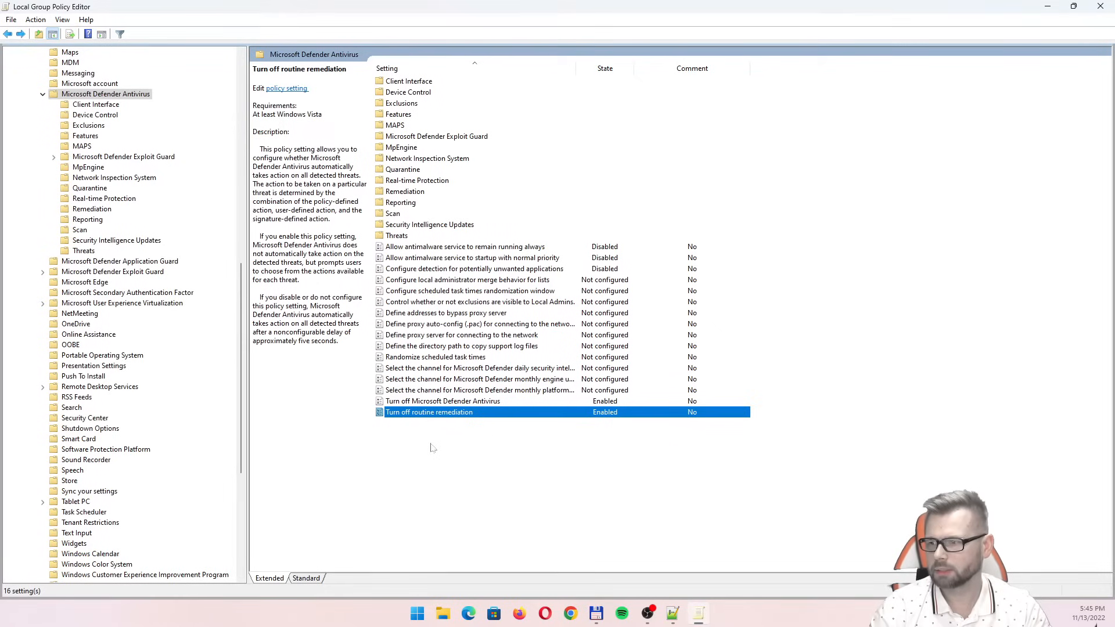
pyautogui.moveTo(435, 452)
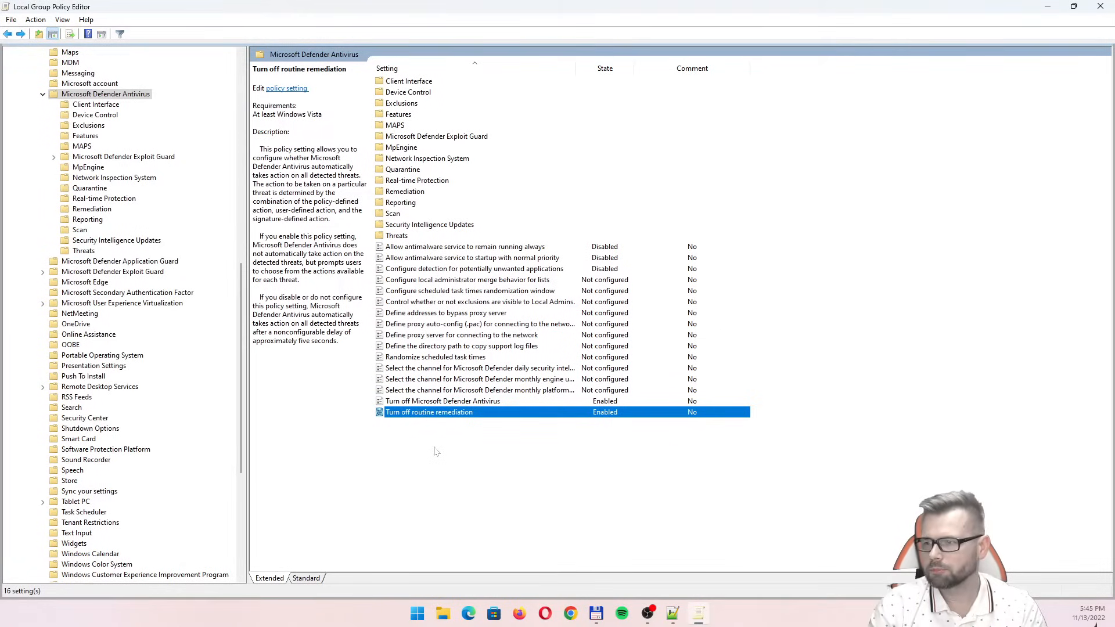
pyautogui.click(435, 451)
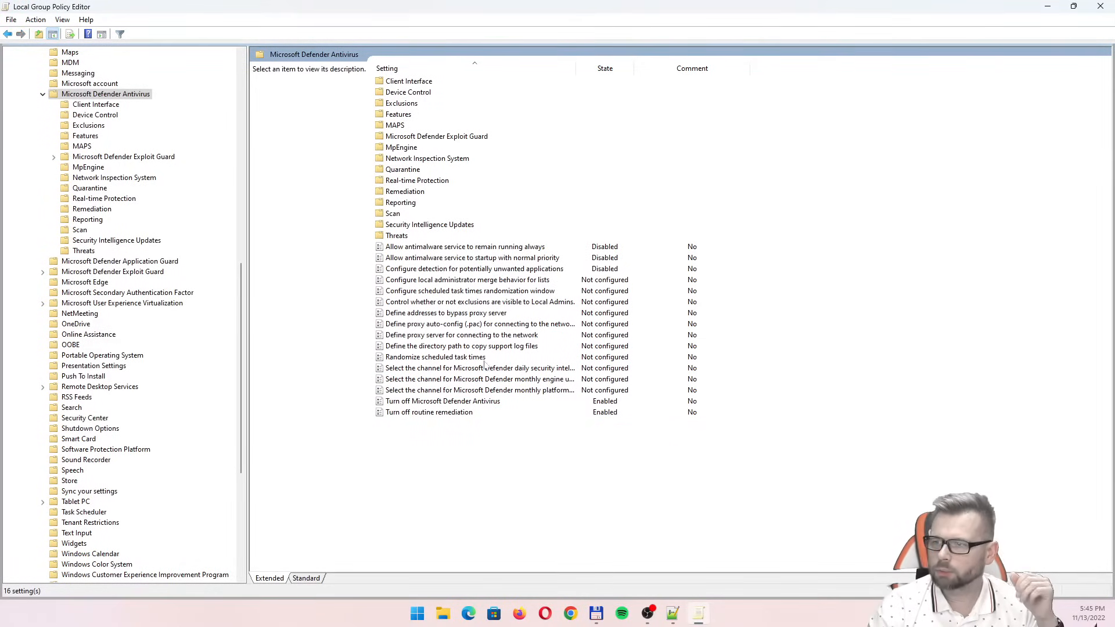
# Step: Review the Real-time Protection file and program activity monitoring and downloaded files scanning policies
pyautogui.click(417, 180)
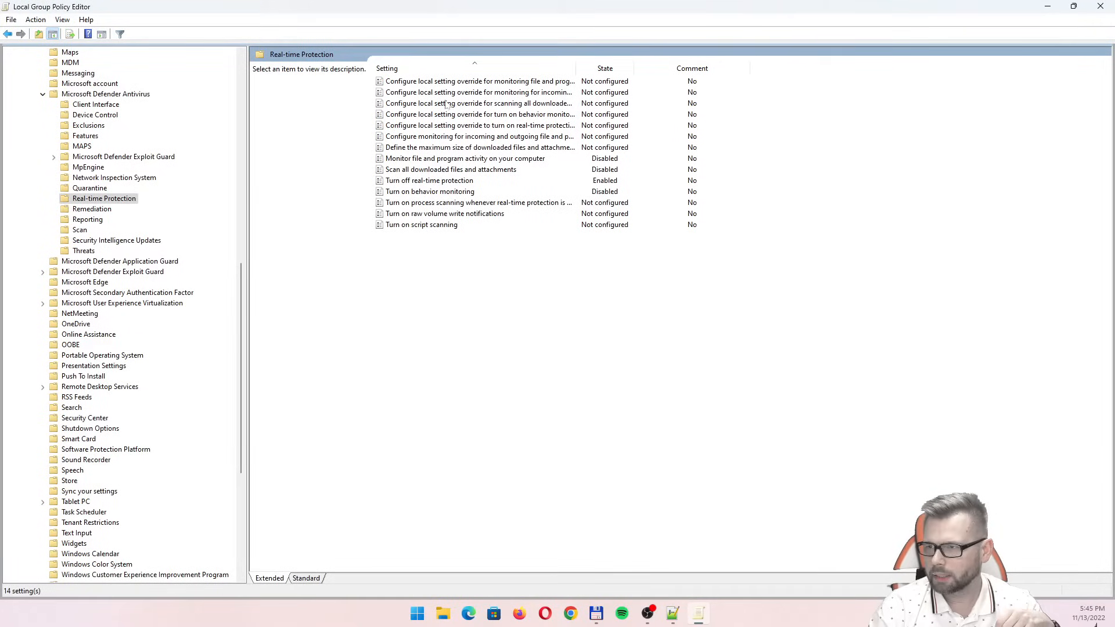
pyautogui.moveTo(492, 164)
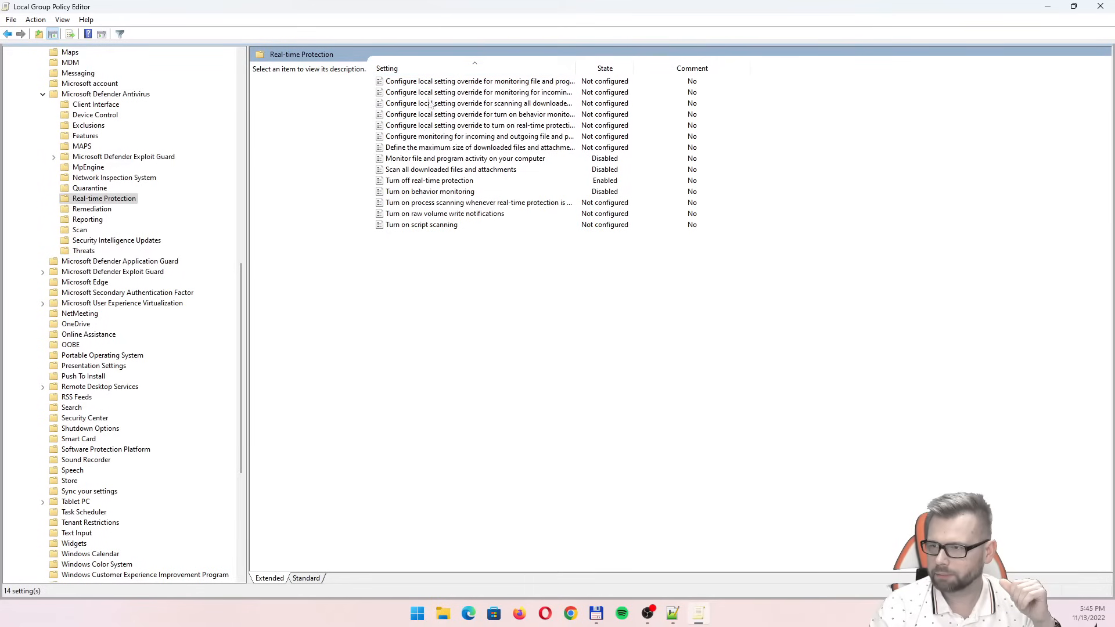
pyautogui.click(465, 158)
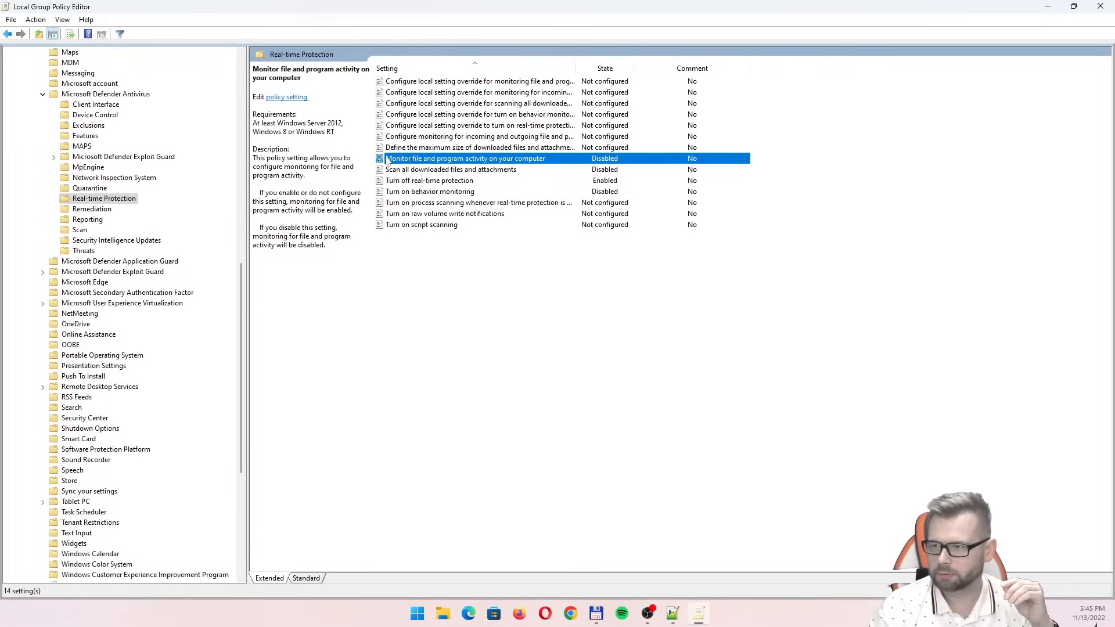
pyautogui.doubleClick(466, 158)
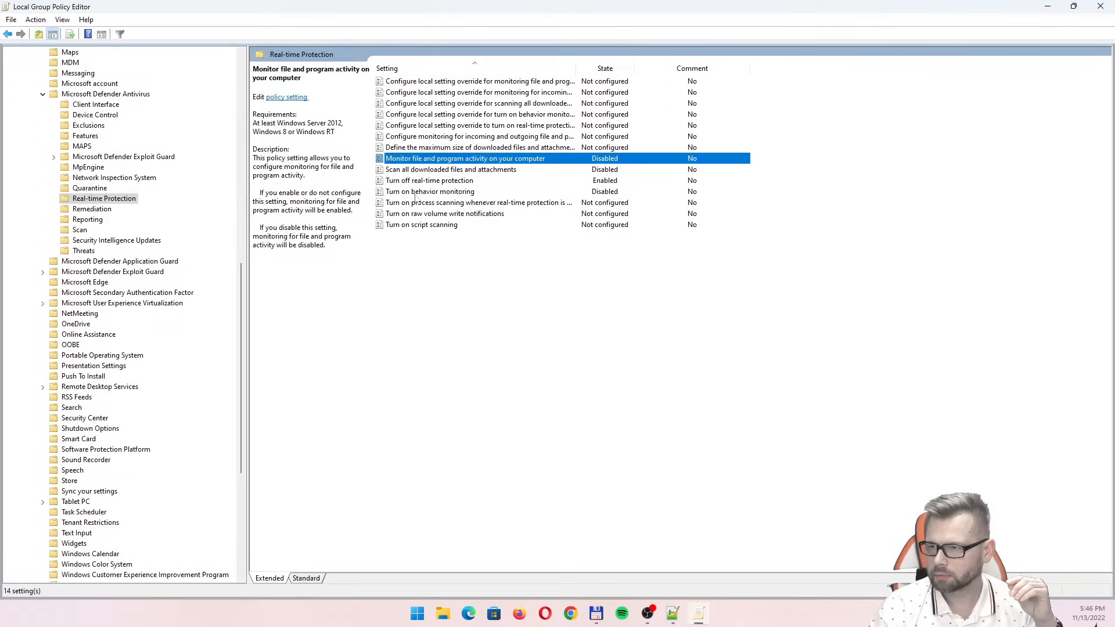
pyautogui.click(451, 170)
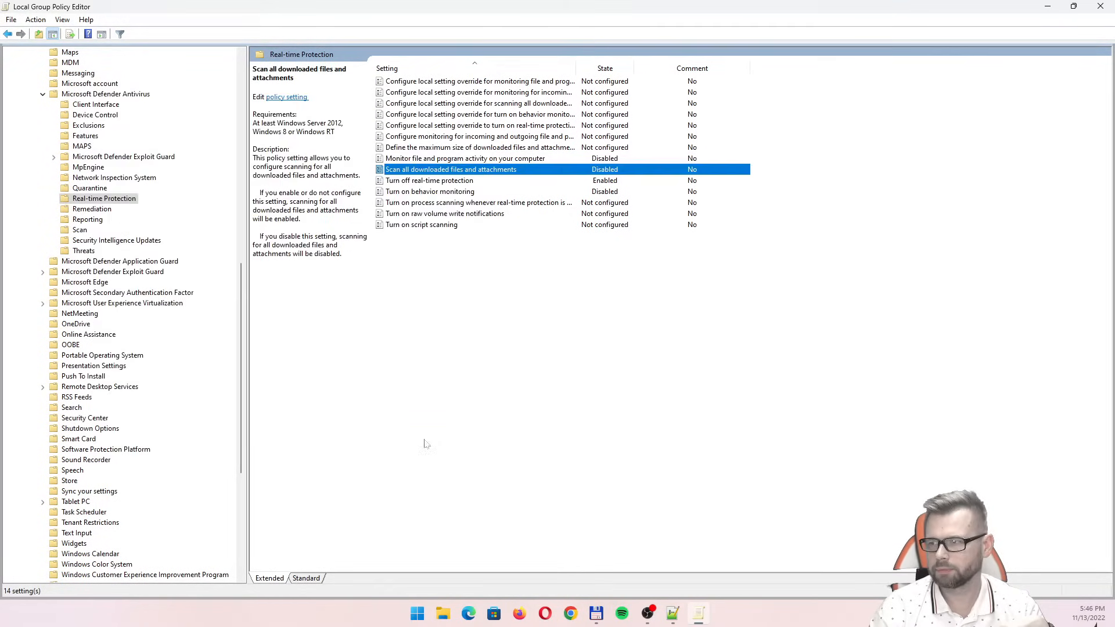
# Step: Check Turn off real-time protection (Enabled) and behavior monitoring (Disabled) unchanged, return to Defender Antivirus folder
pyautogui.doubleClick(429, 180)
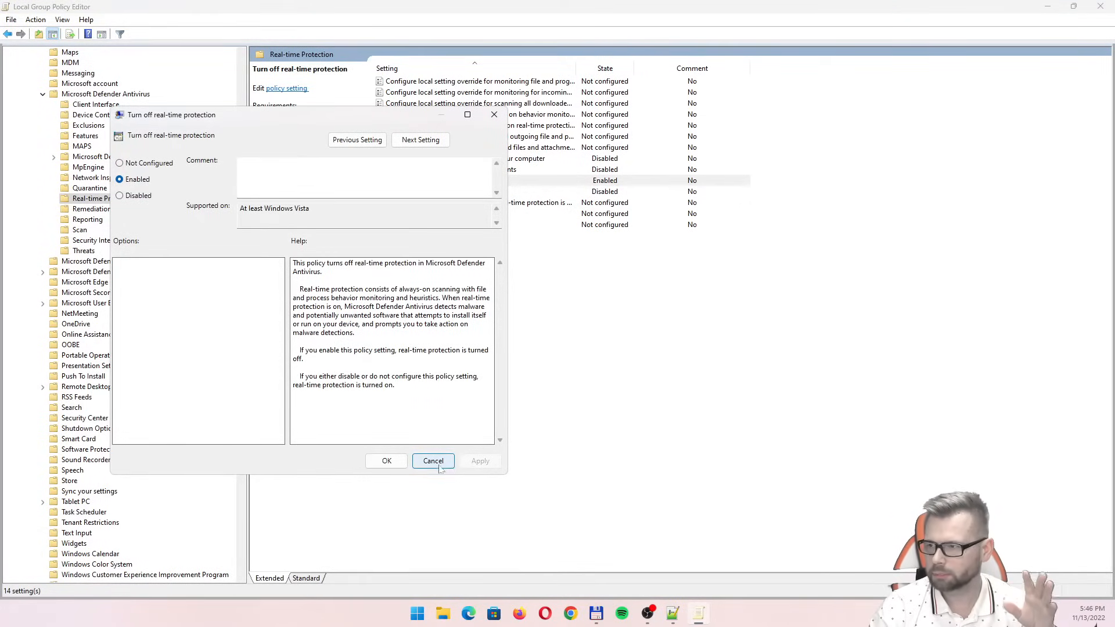
pyautogui.click(420, 139)
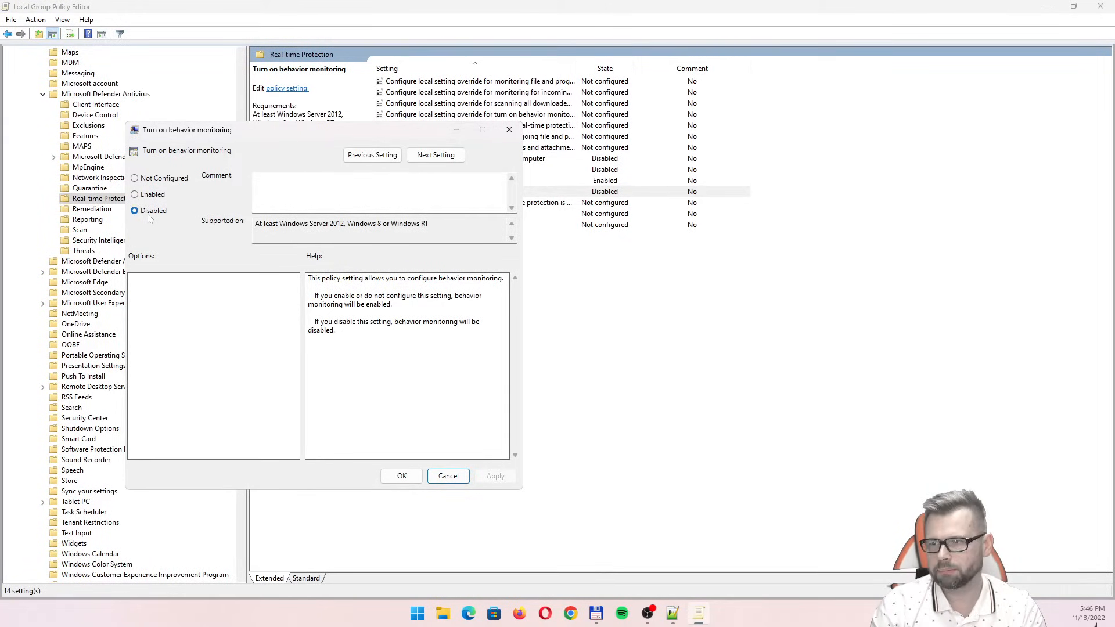
pyautogui.click(400, 476)
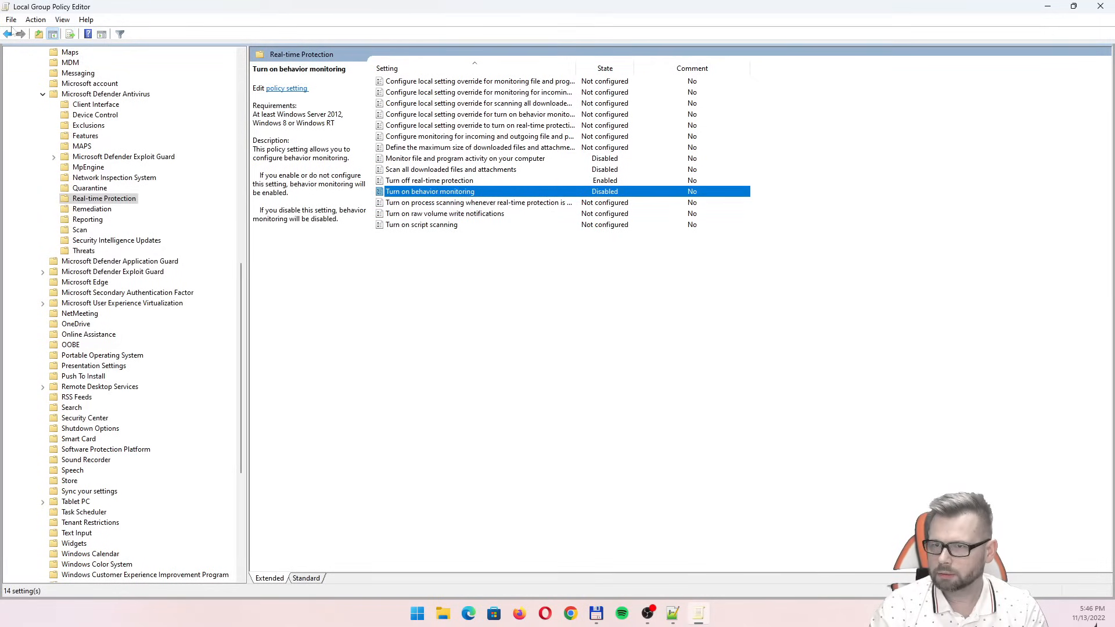
pyautogui.click(106, 94)
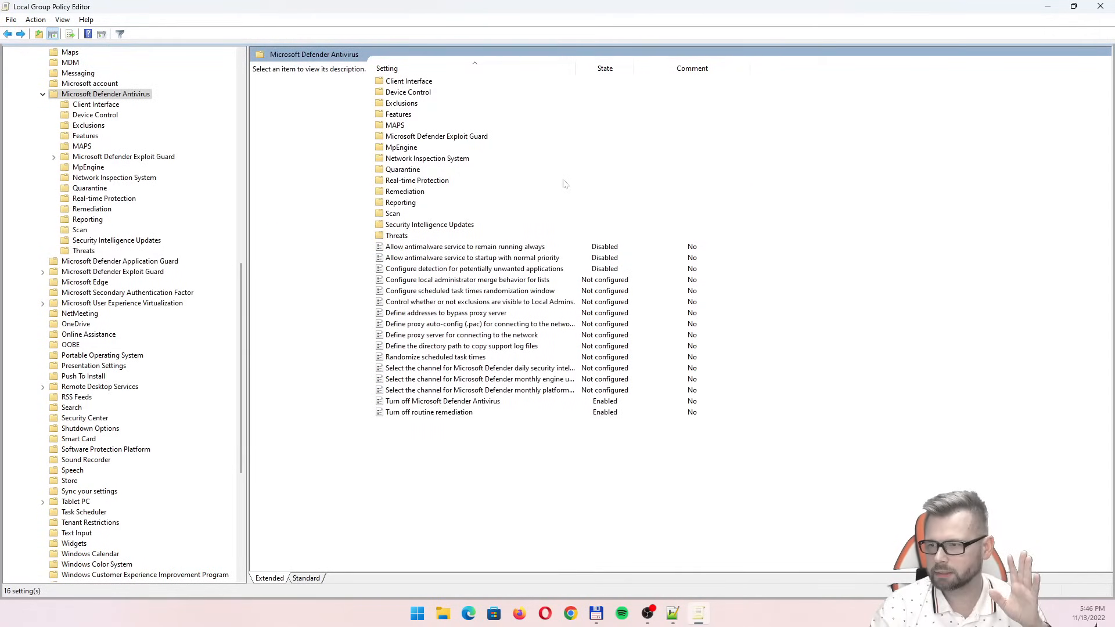
# Step: Enter Security Intelligence Updates and read the Microsoft Update and update-on-startup policy descriptions
pyautogui.click(430, 224)
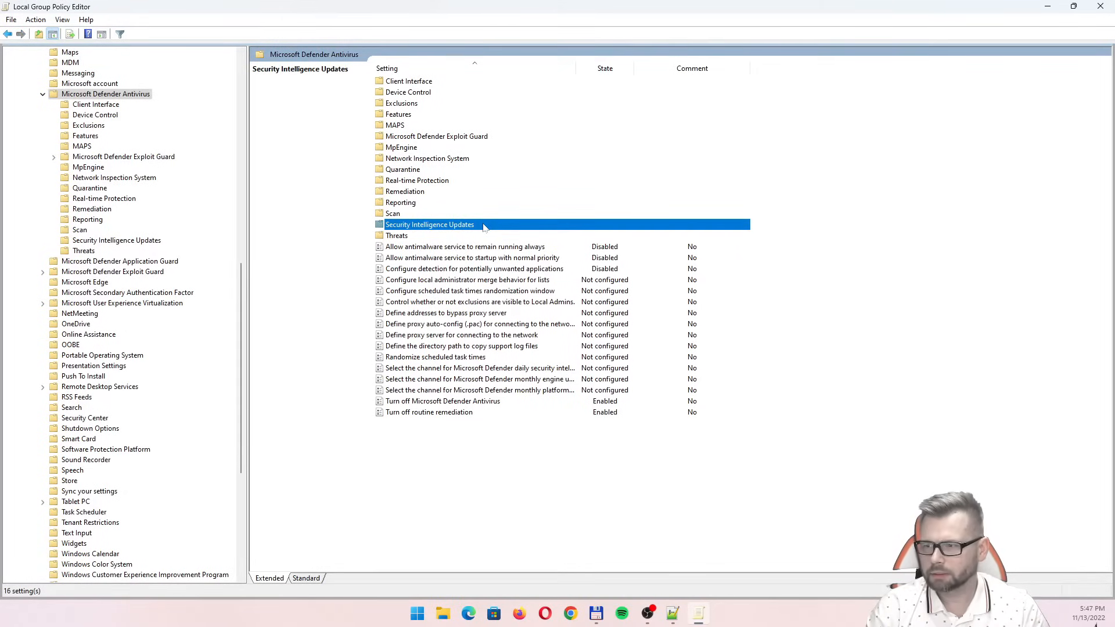
pyautogui.click(116, 240)
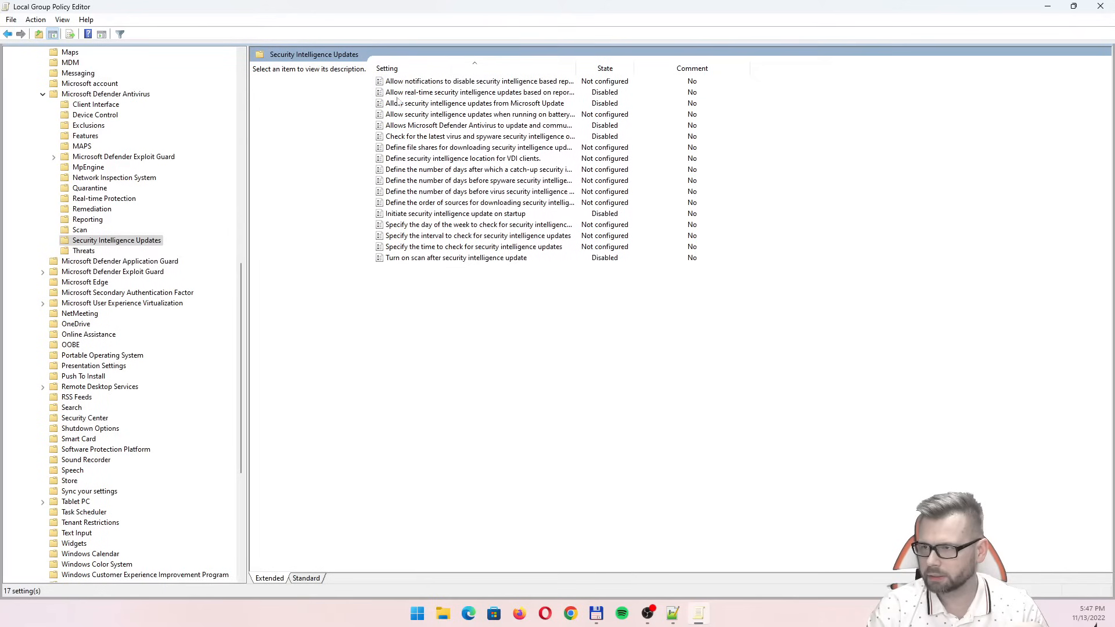
pyautogui.moveTo(479, 92)
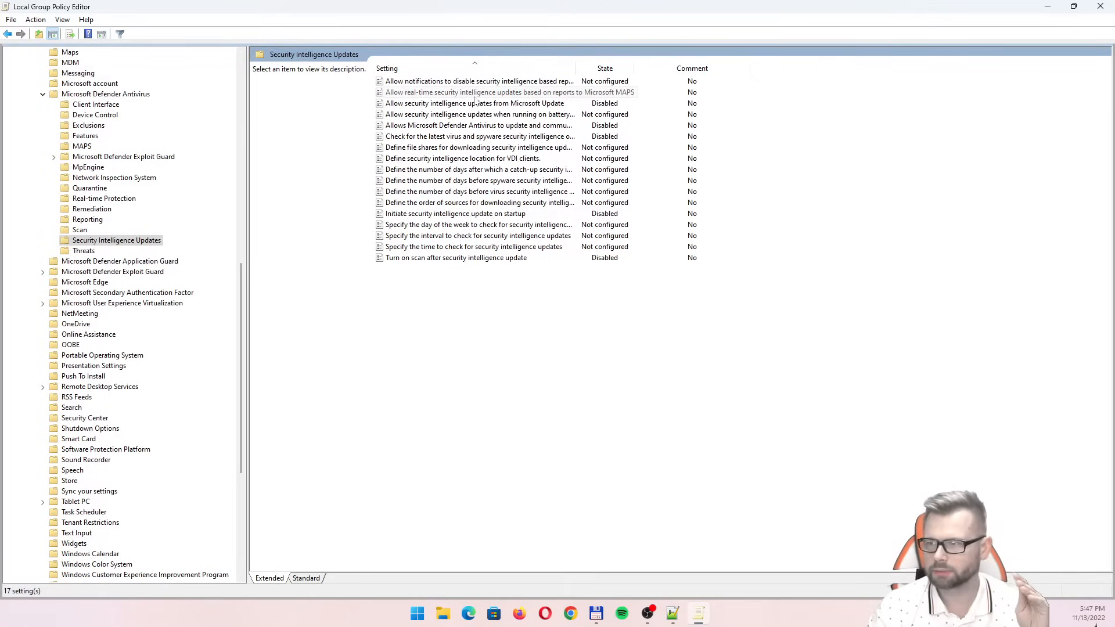
pyautogui.moveTo(442, 94)
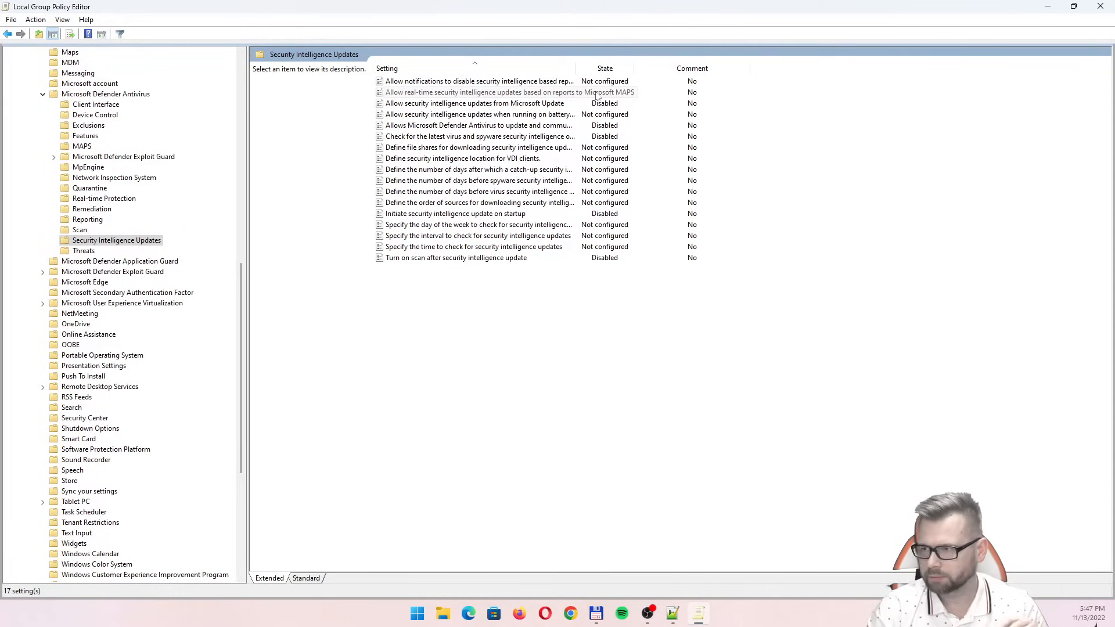
pyautogui.click(474, 104)
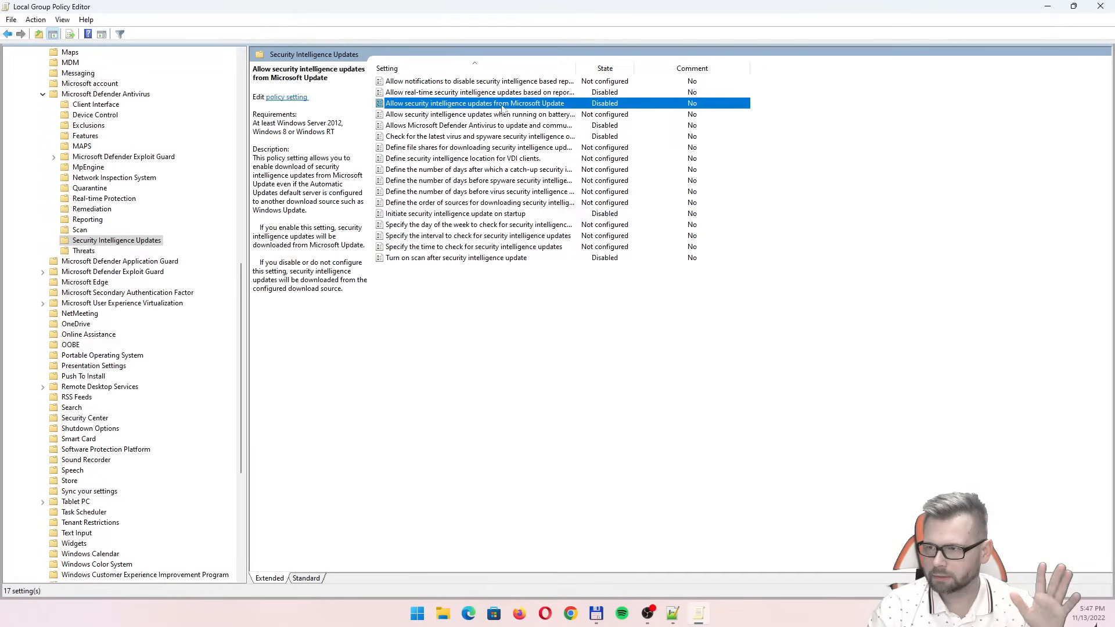
pyautogui.moveTo(499, 126)
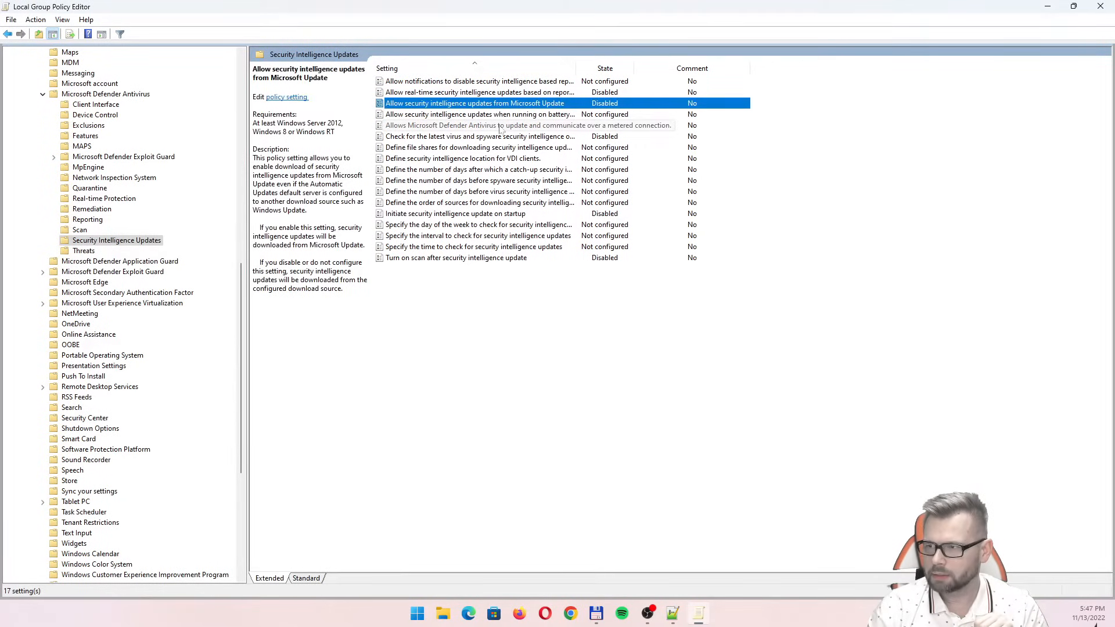
pyautogui.click(455, 214)
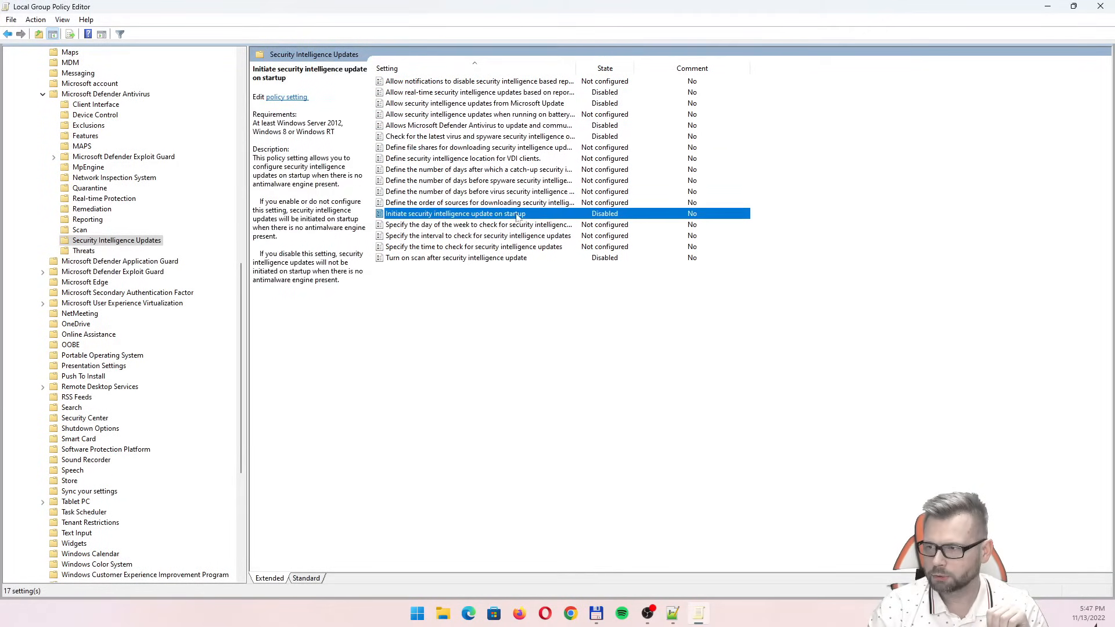
# Step: Review the scan-after-update and check-on-startup intelligence policies, all showing Disabled
pyautogui.click(455, 258)
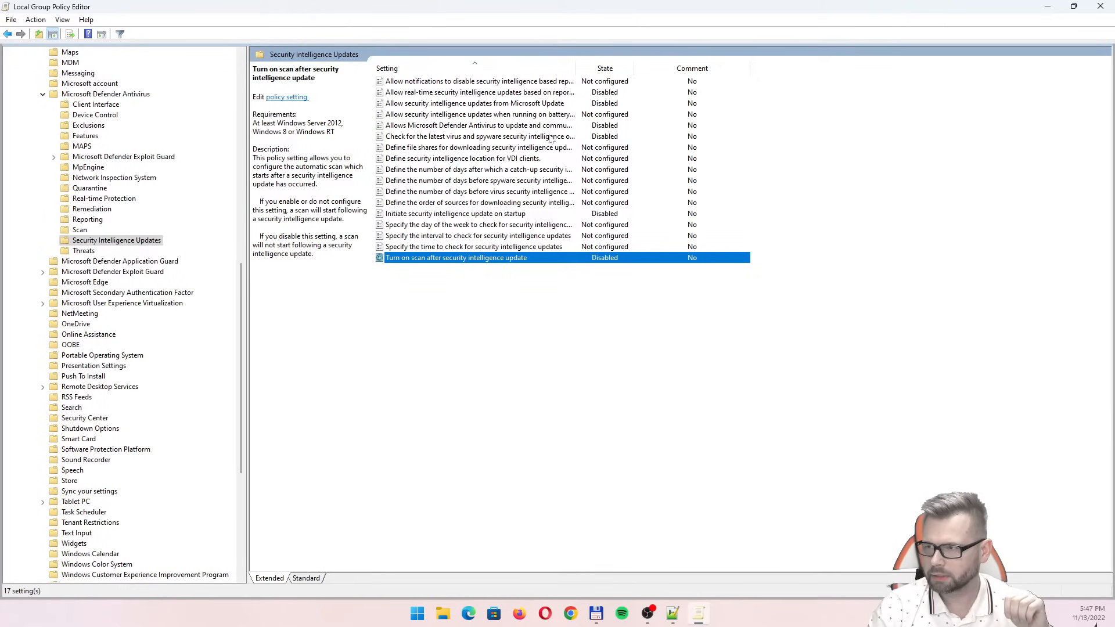
pyautogui.click(455, 214)
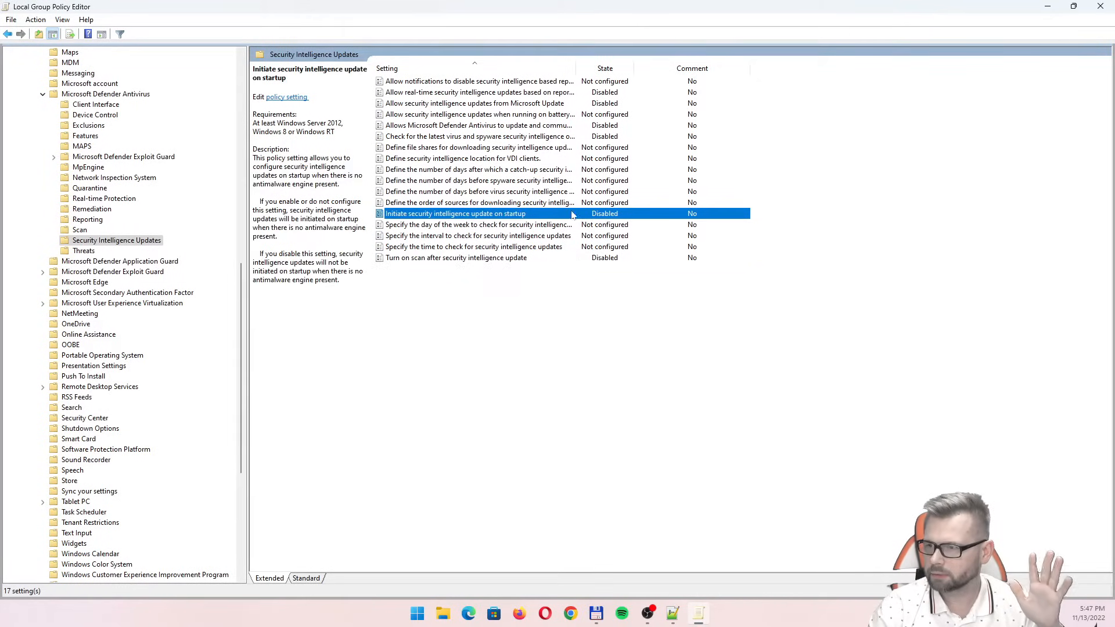
pyautogui.click(455, 258)
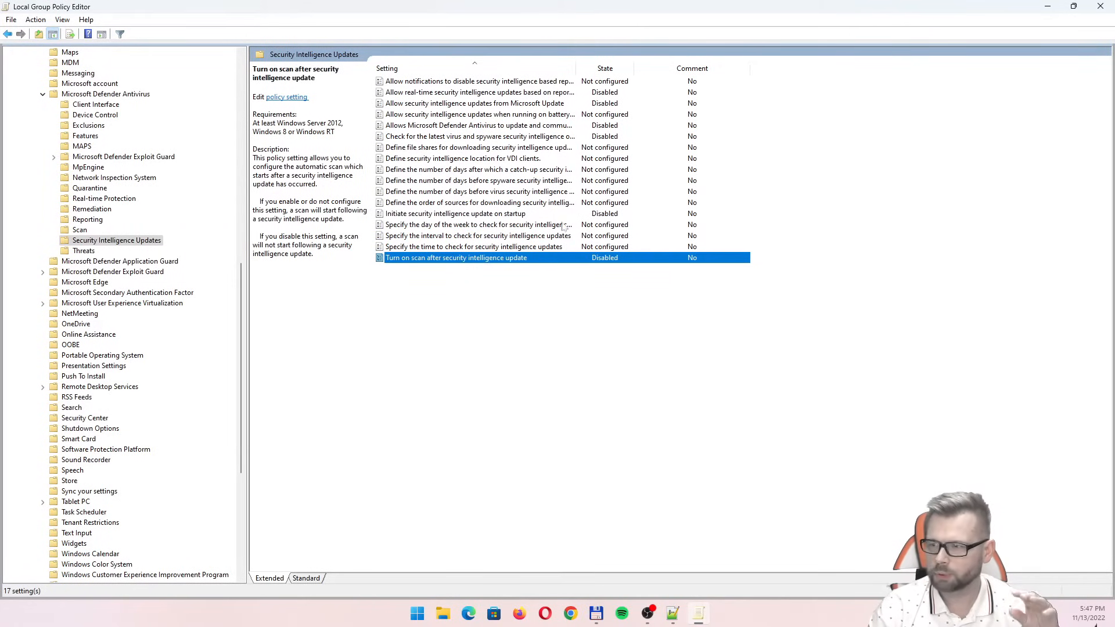
pyautogui.click(474, 103)
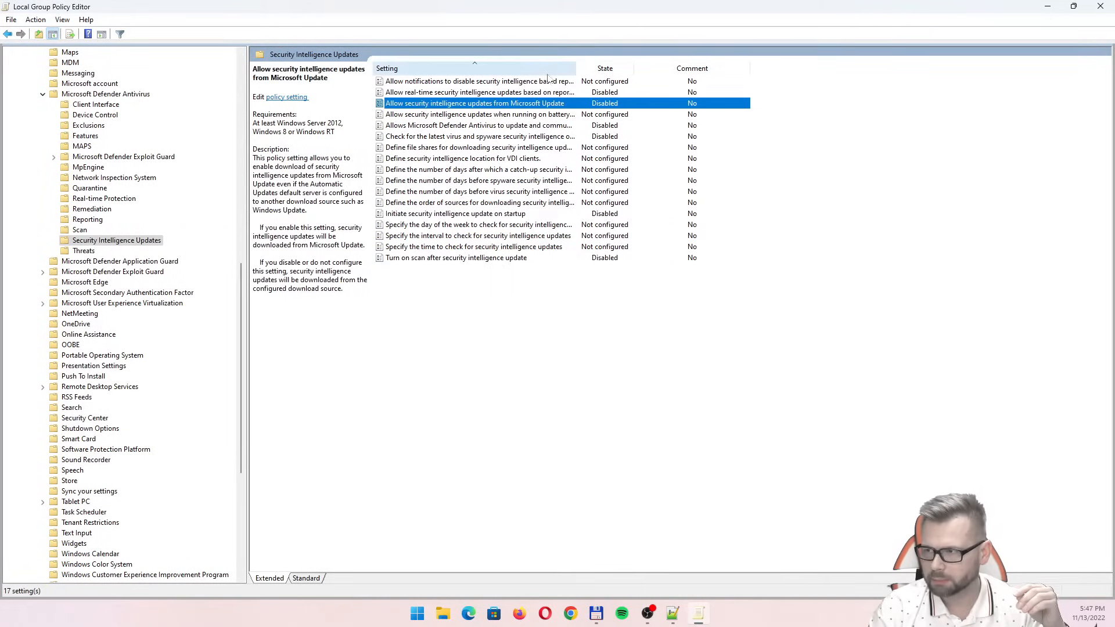
pyautogui.click(480, 136)
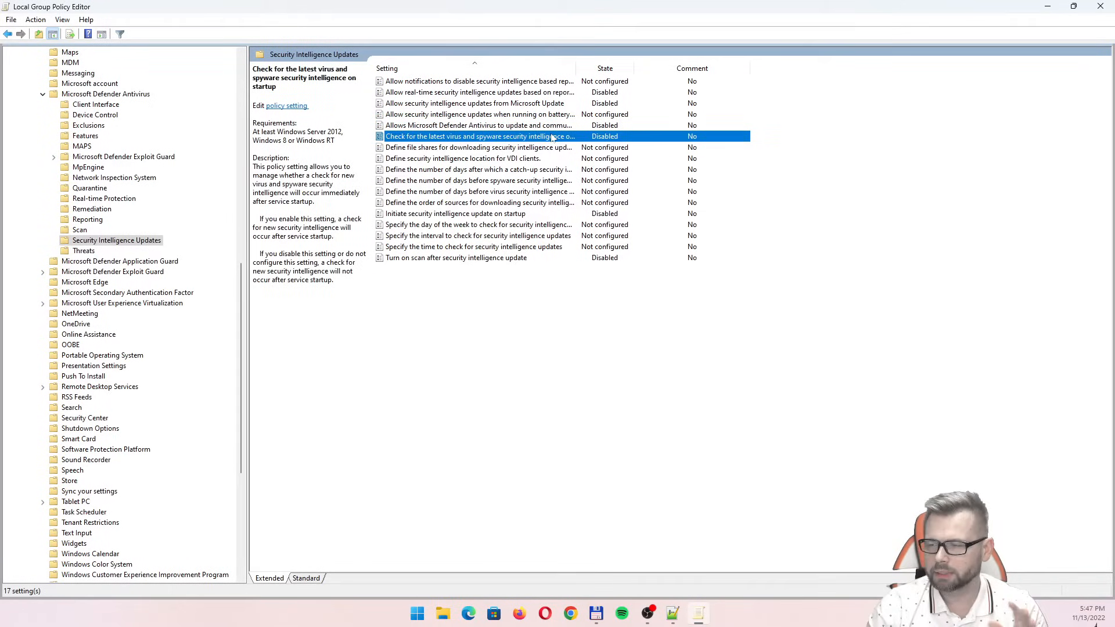
pyautogui.moveTo(791, 204)
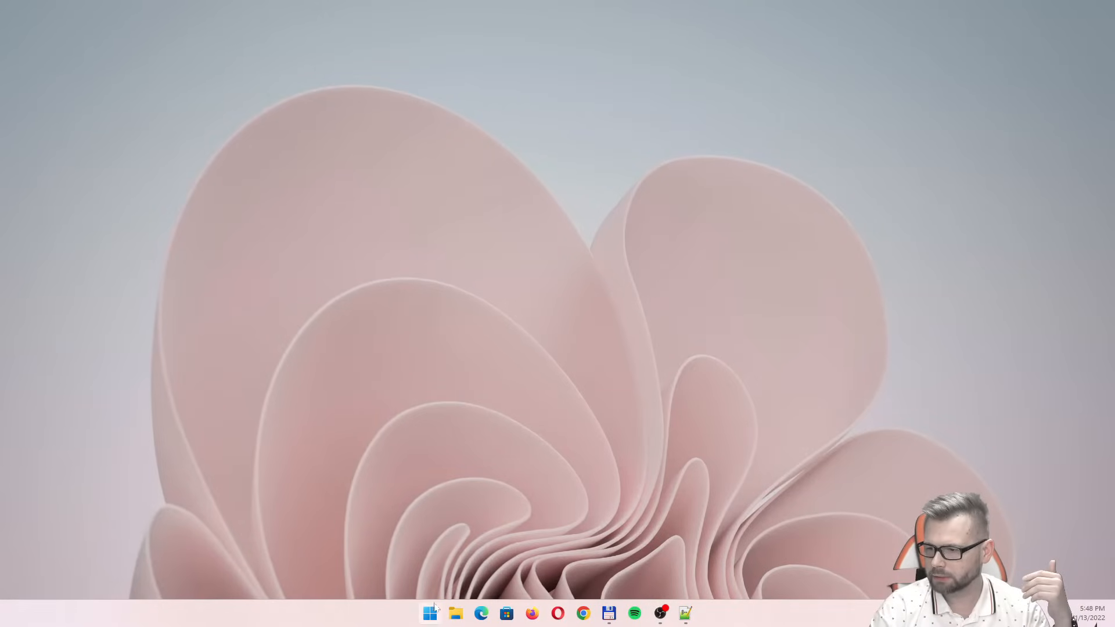
# Step: Close the Local Group Policy Editor, leaving the desktop clear
pyautogui.click(430, 613)
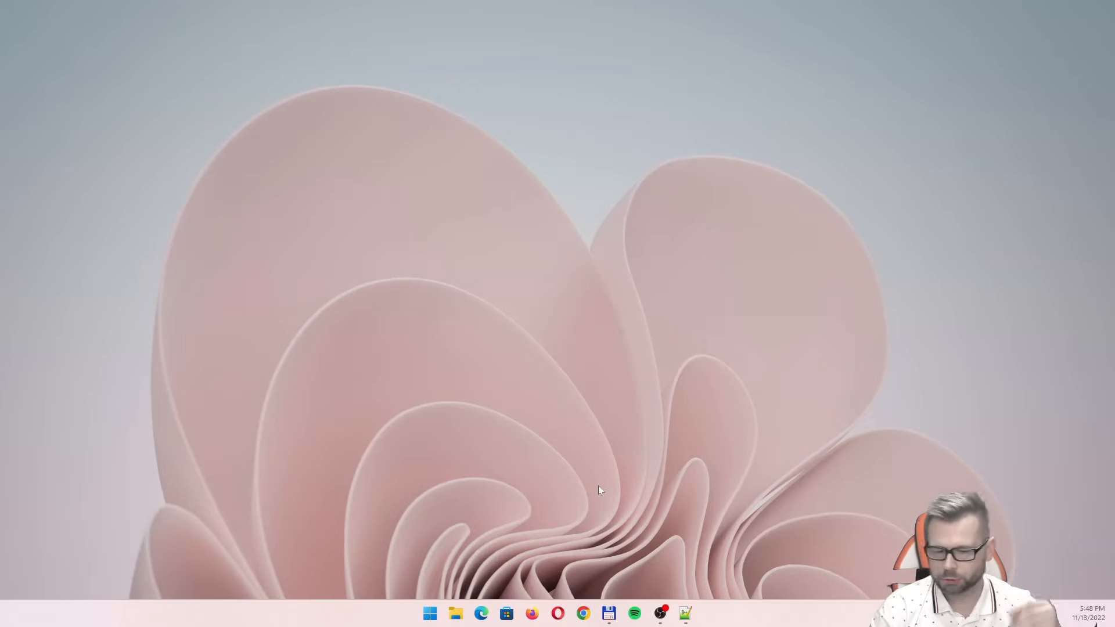
pyautogui.moveTo(490, 555)
pyautogui.write('defe')
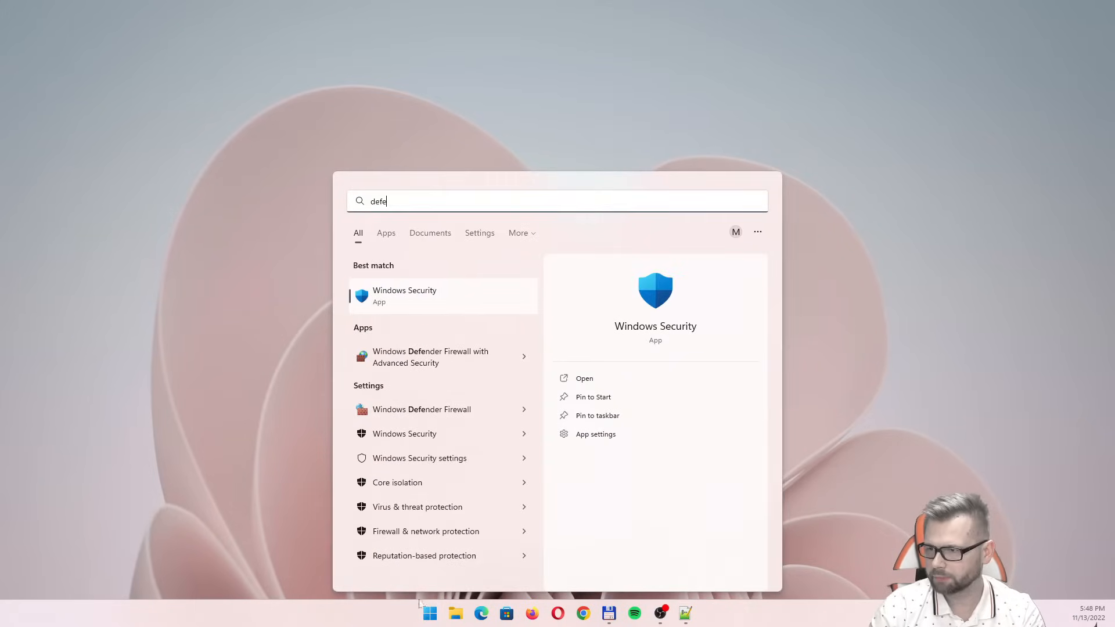
# Step: Reopen Windows Security's Virus & threat protection settings showing all protections off, managed by your administrator
pyautogui.click(585, 378)
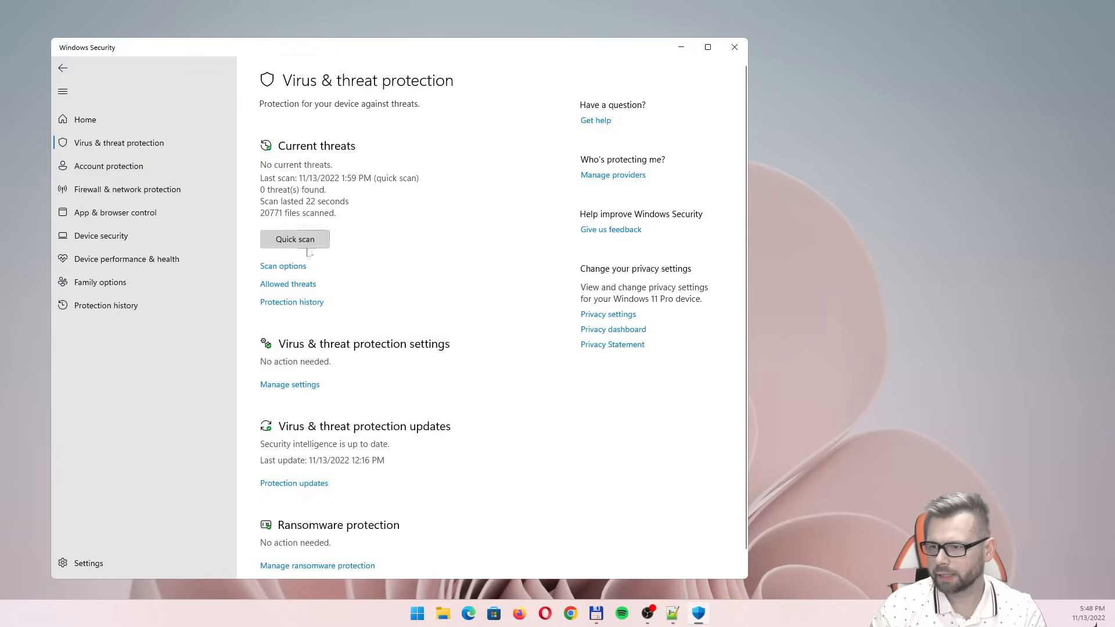
pyautogui.moveTo(299, 385)
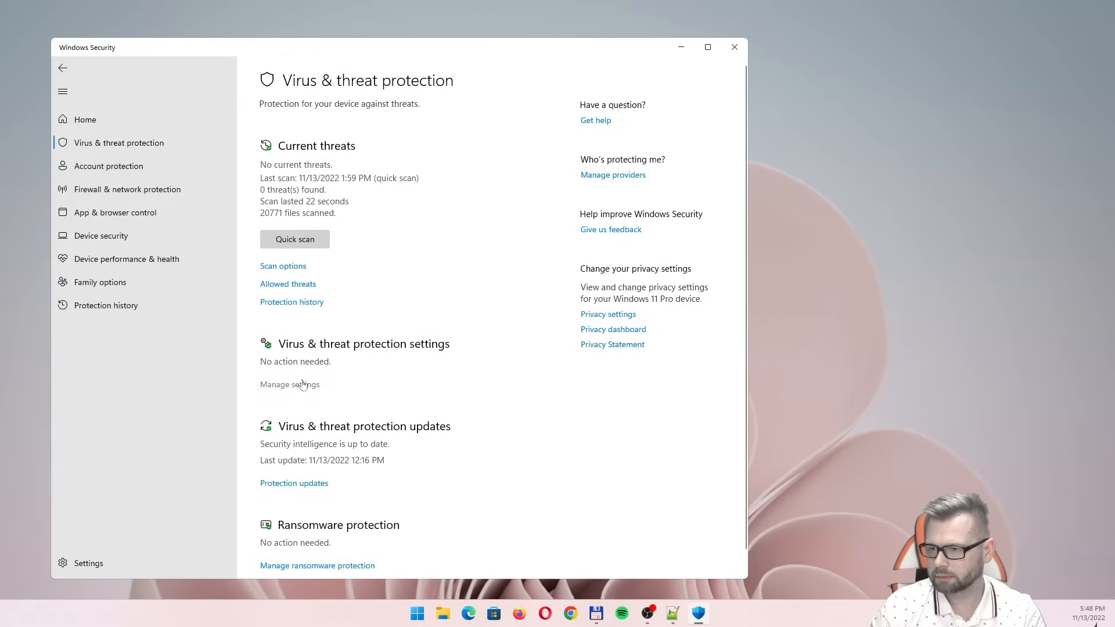
pyautogui.click(289, 384)
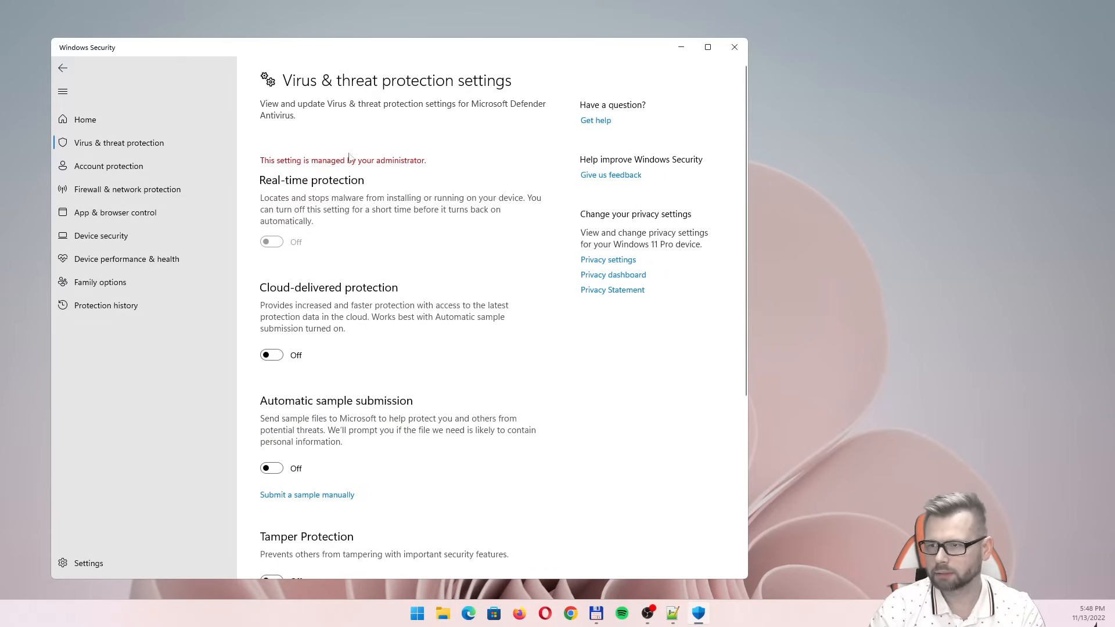
pyautogui.moveTo(408, 166)
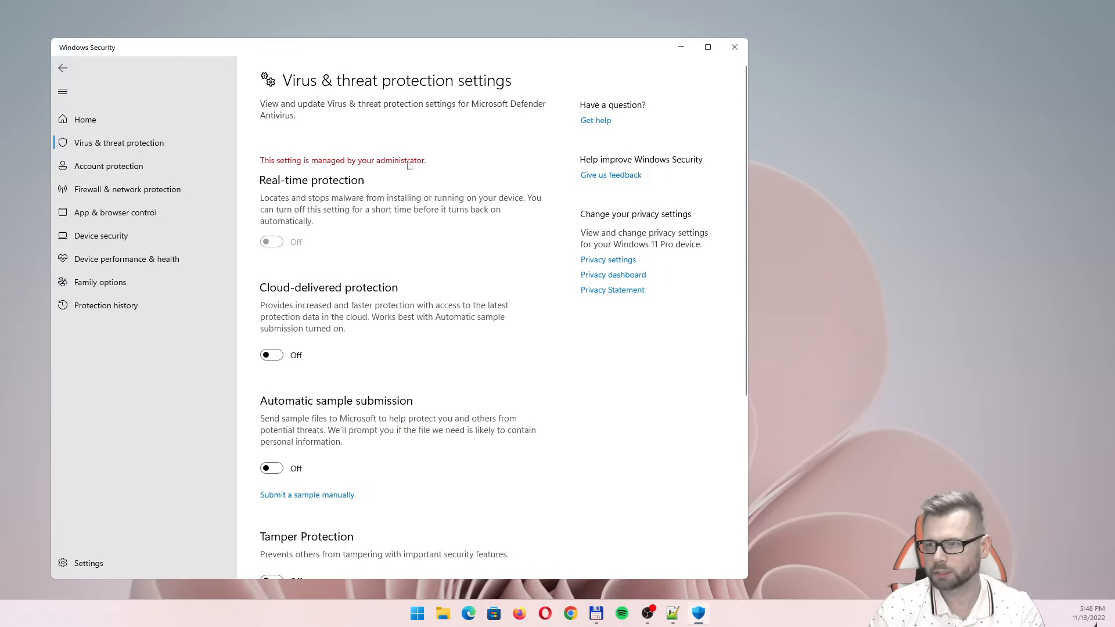
pyautogui.moveTo(439, 182)
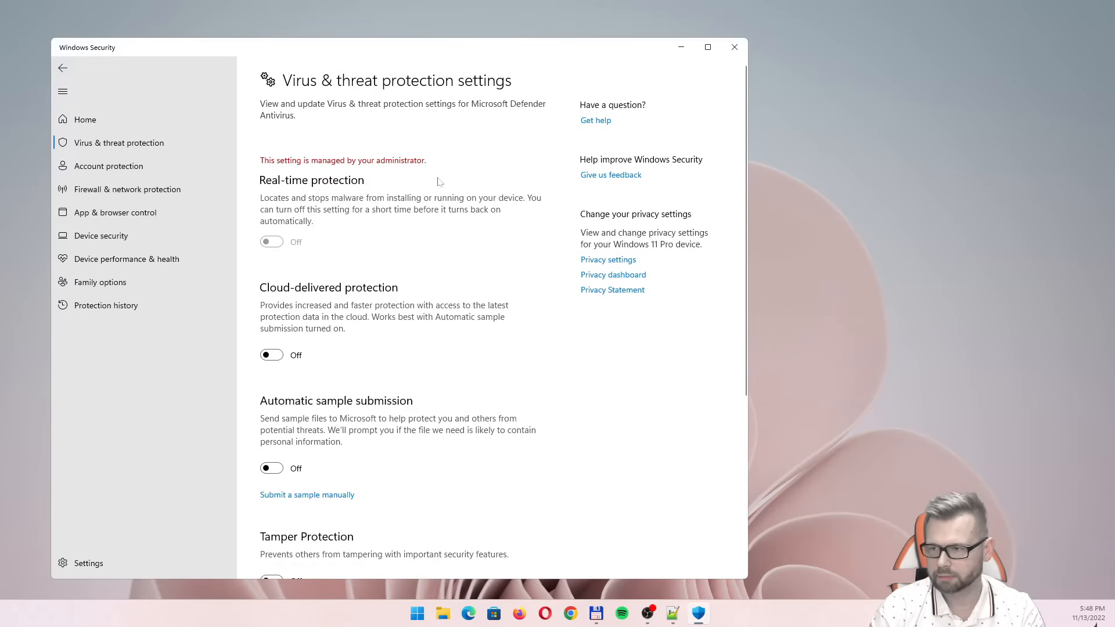
pyautogui.scroll(-3)
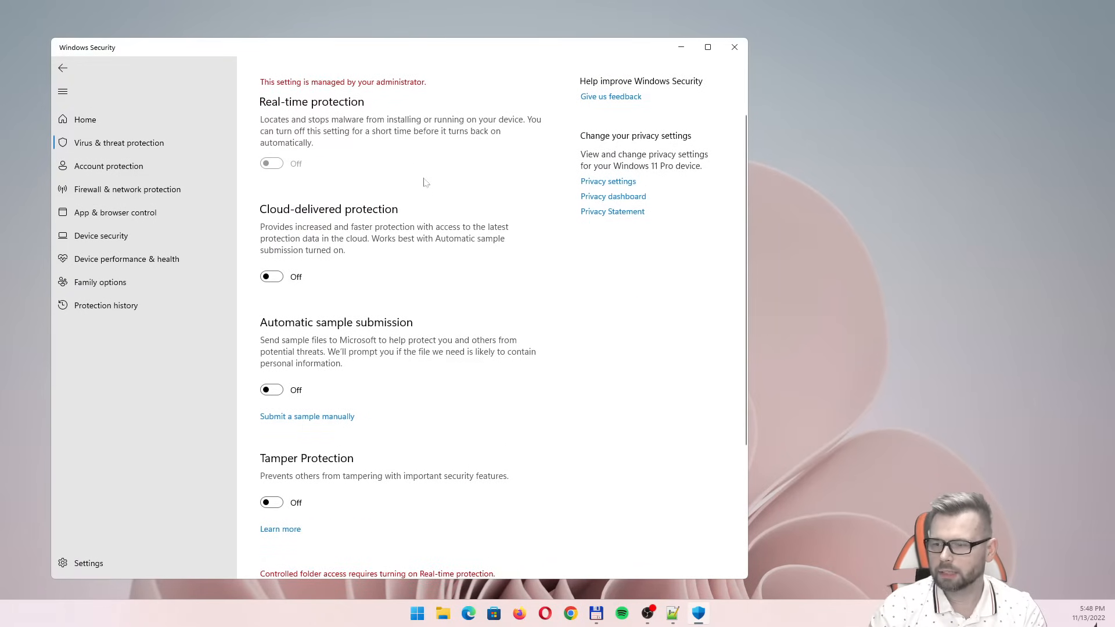
pyautogui.moveTo(259, 539)
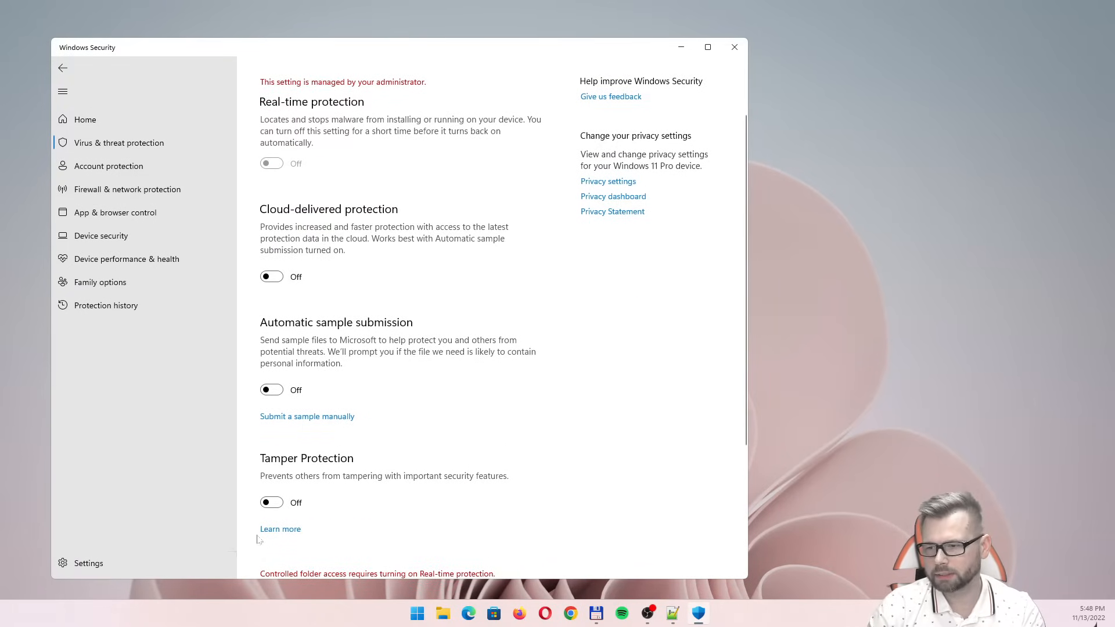